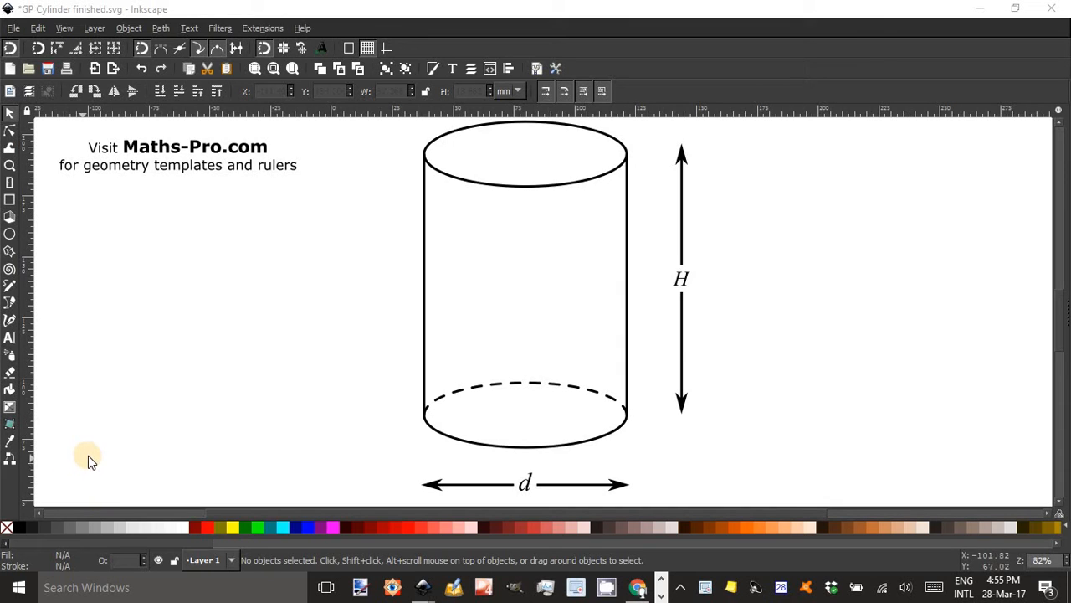
mouse_move(100, 409)
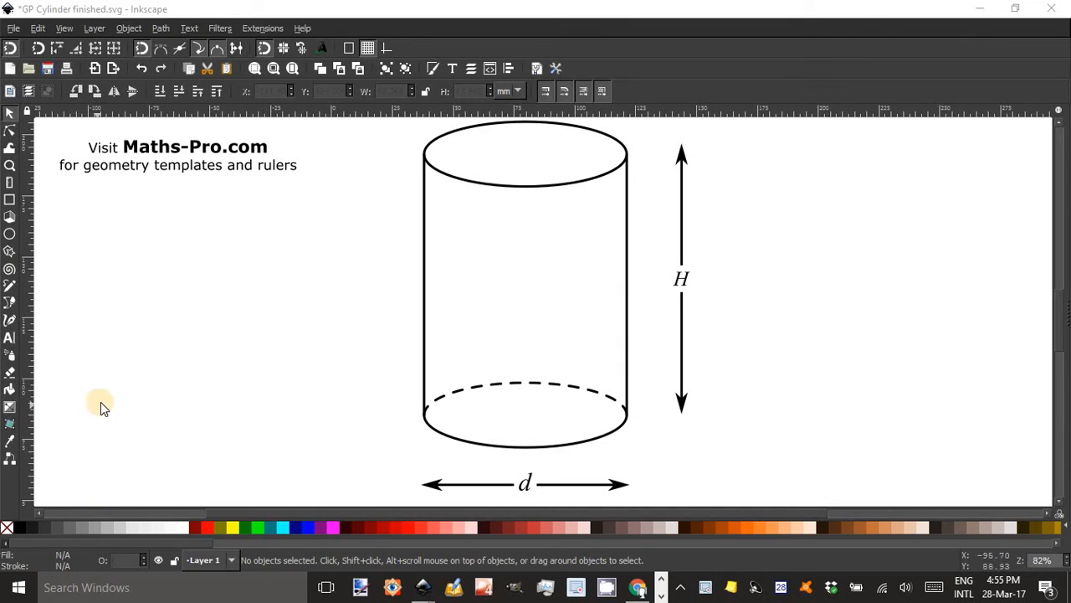
mouse_move(399, 402)
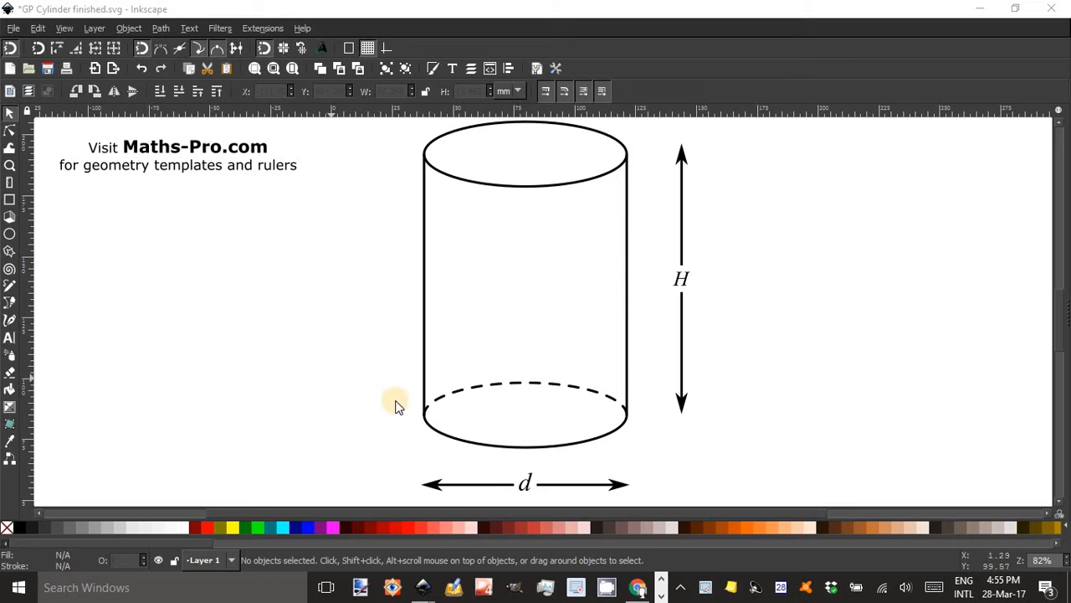
mouse_move(398, 371)
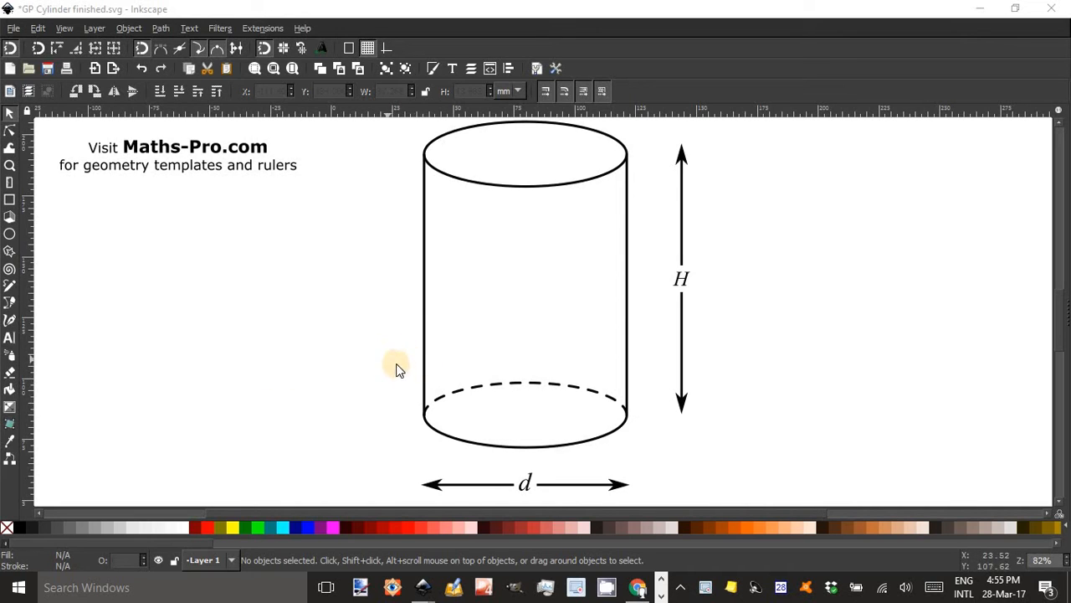
mouse_move(410, 338)
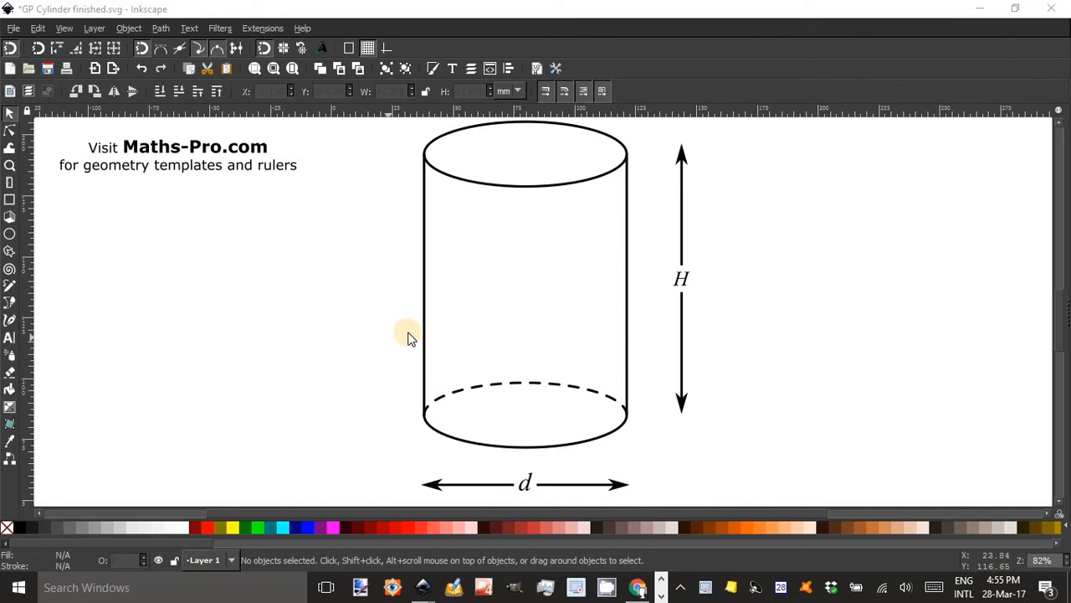
mouse_move(348, 346)
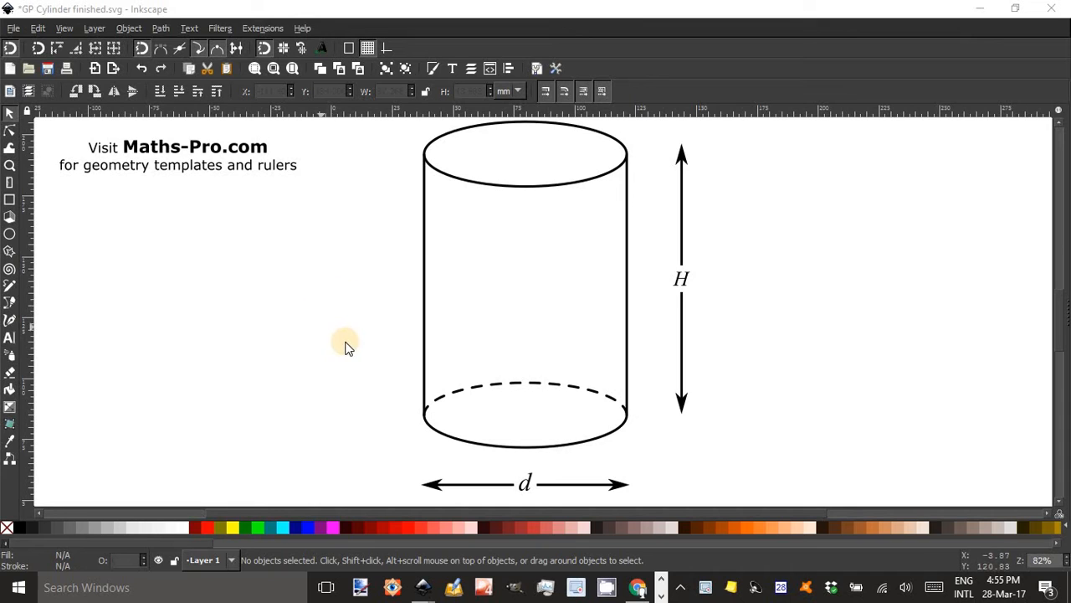
mouse_move(298, 506)
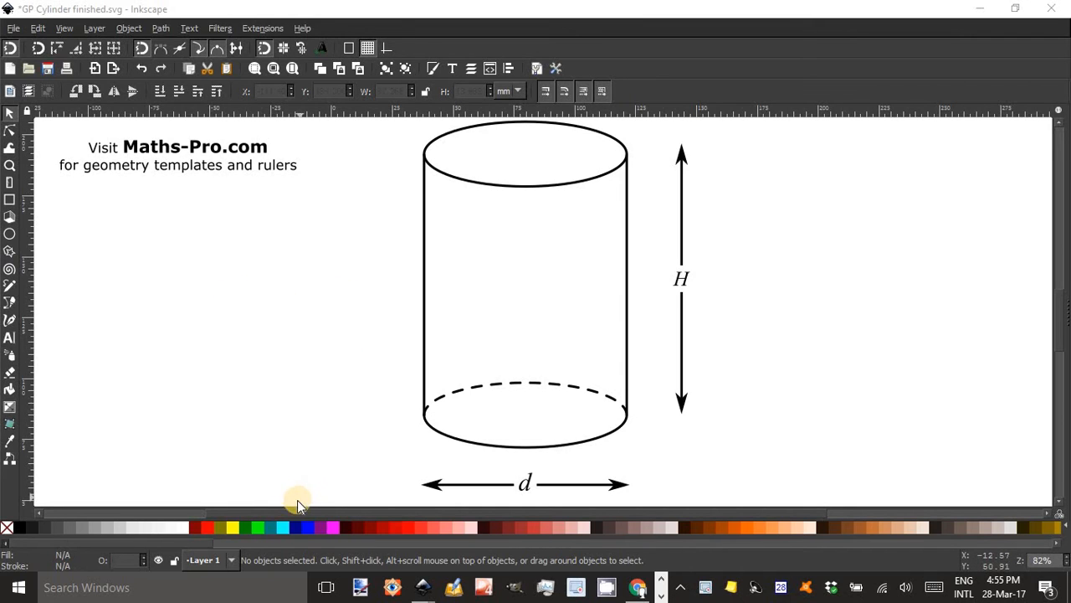
mouse_move(372, 577)
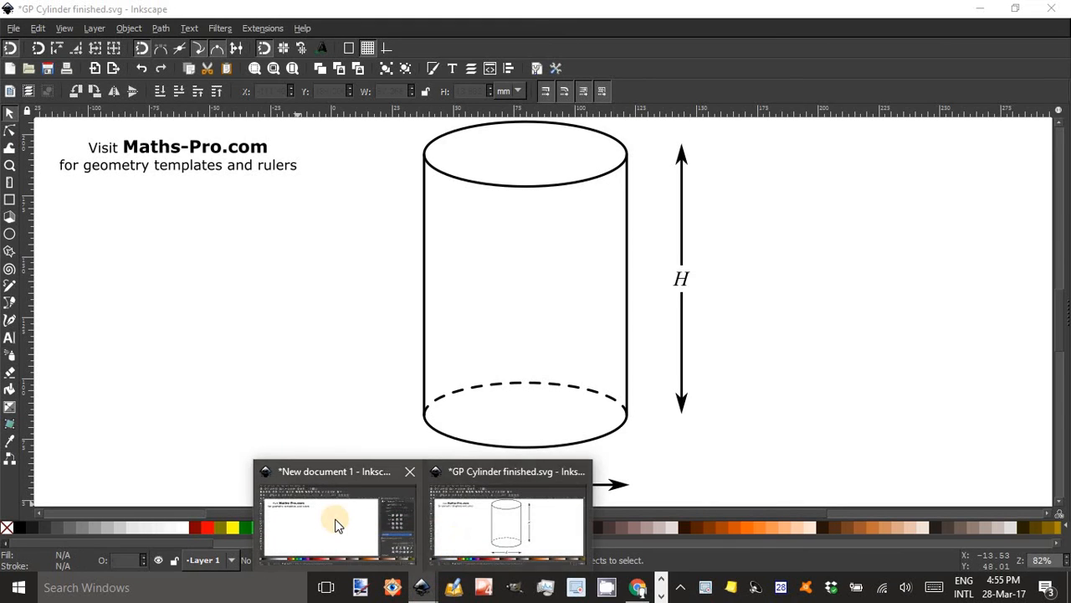
Switch to New document 1 and show the Align and Distribute and Fill and Stroke panels.
click(327, 519)
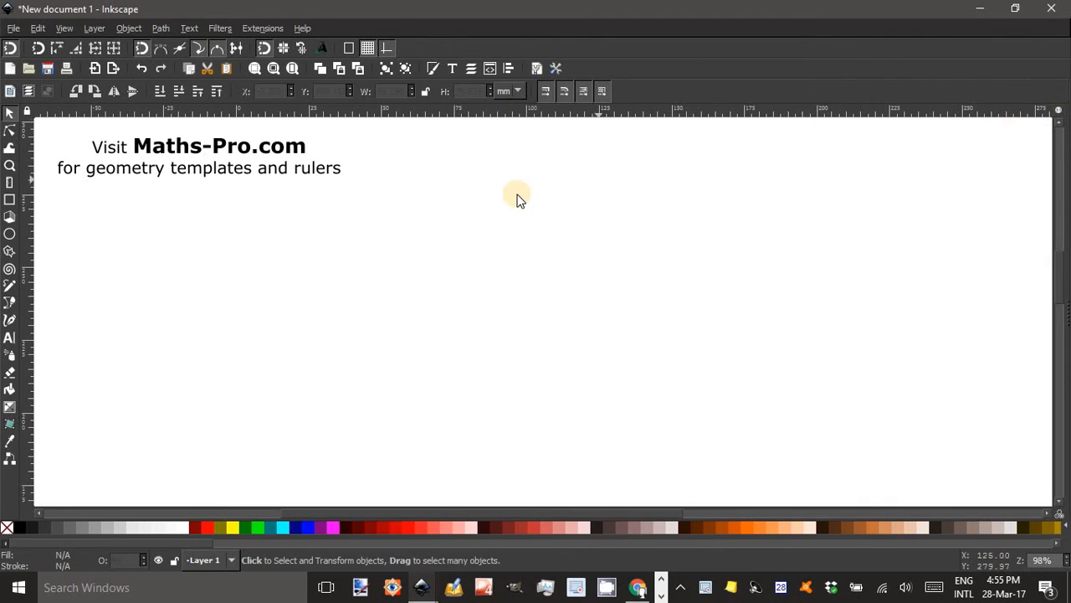
mouse_move(508, 67)
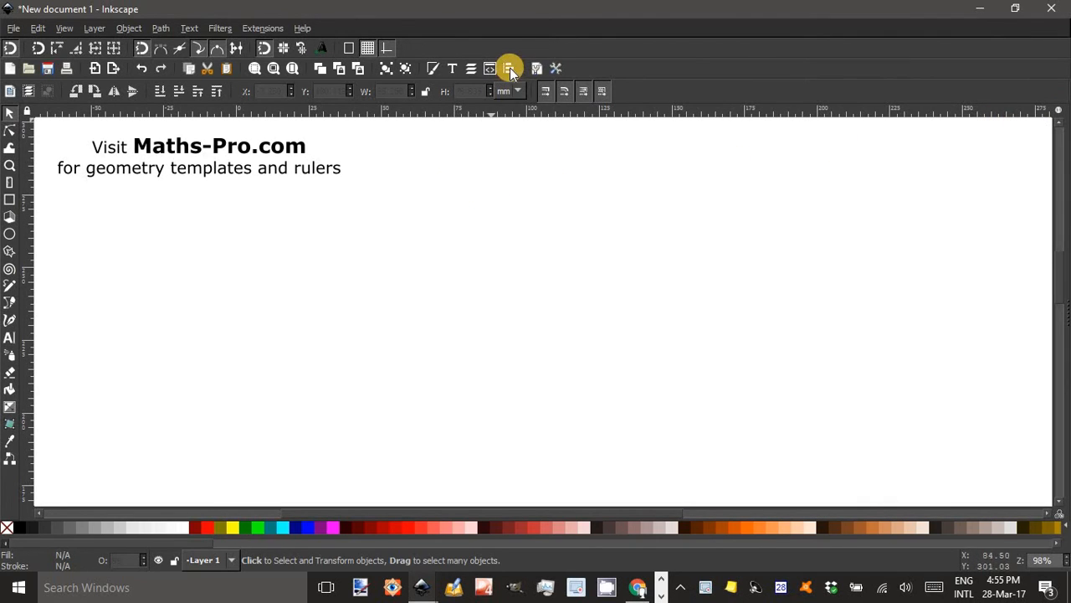
mouse_move(507, 69)
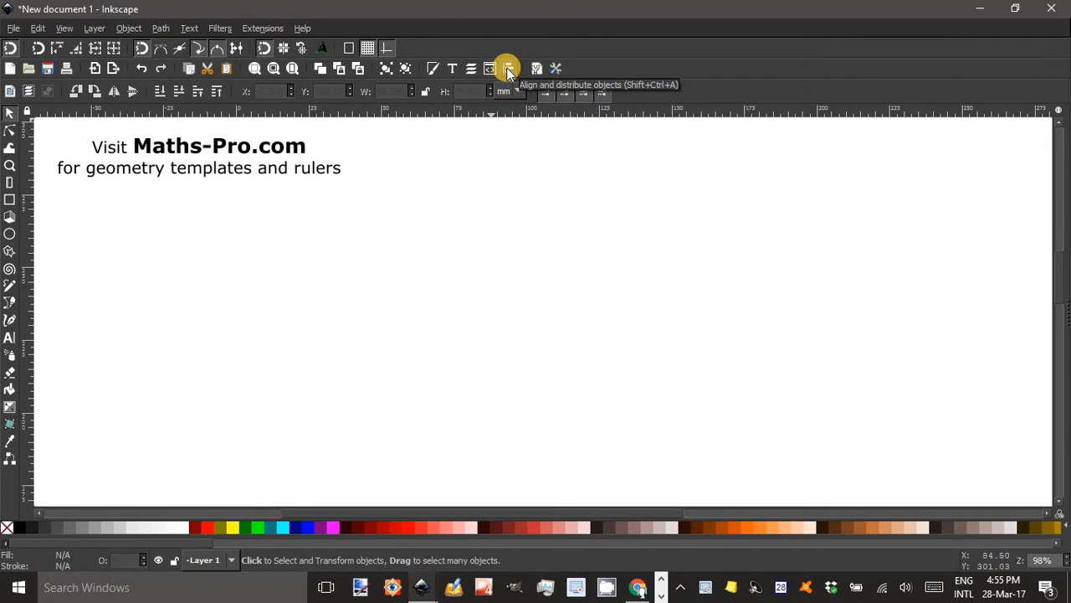
click(506, 69)
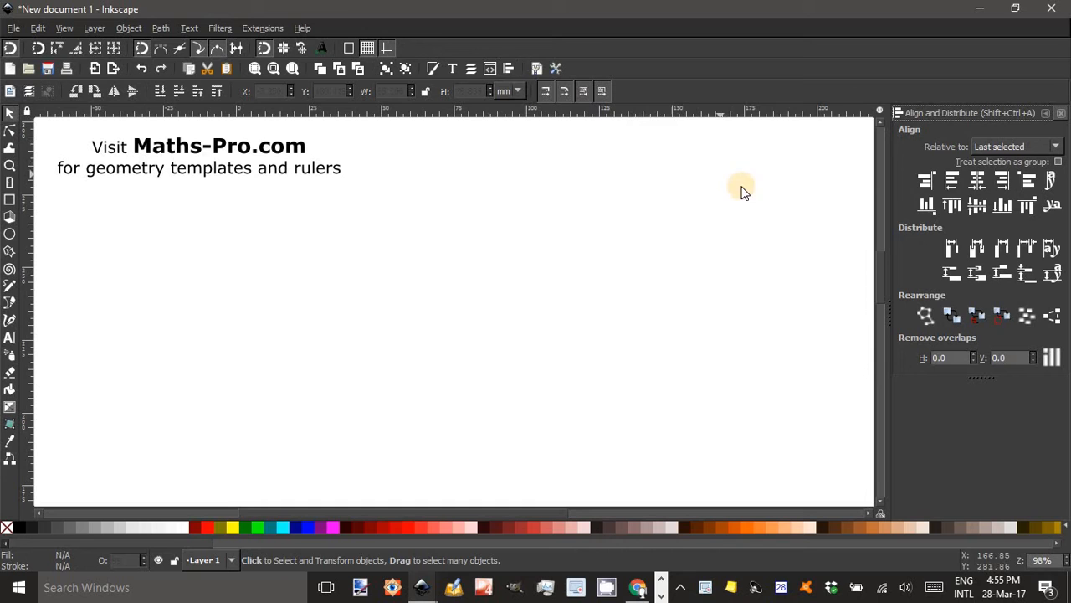
mouse_move(415, 84)
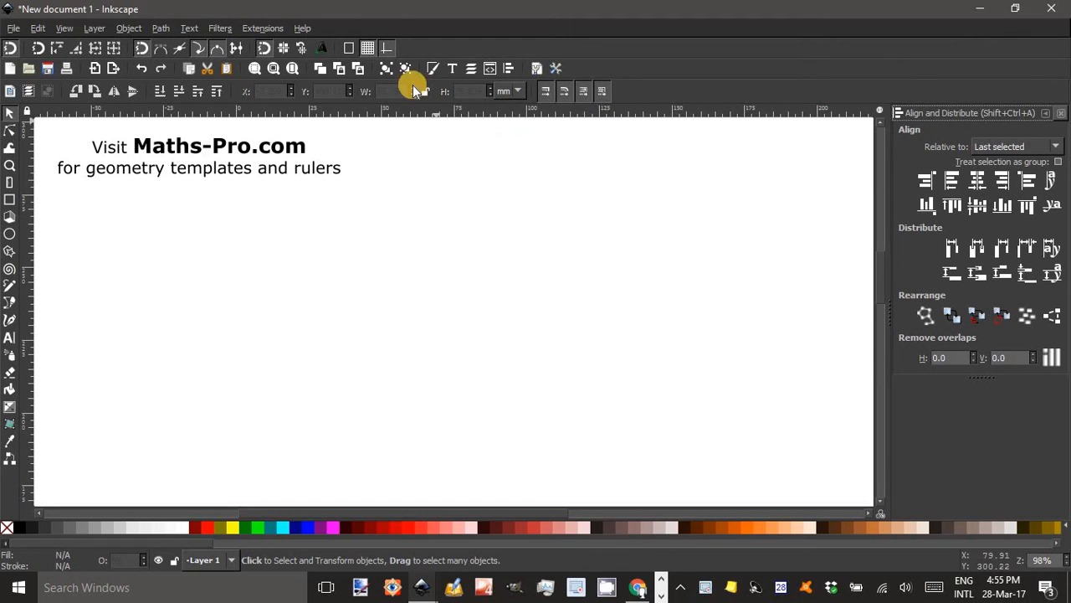
mouse_move(432, 69)
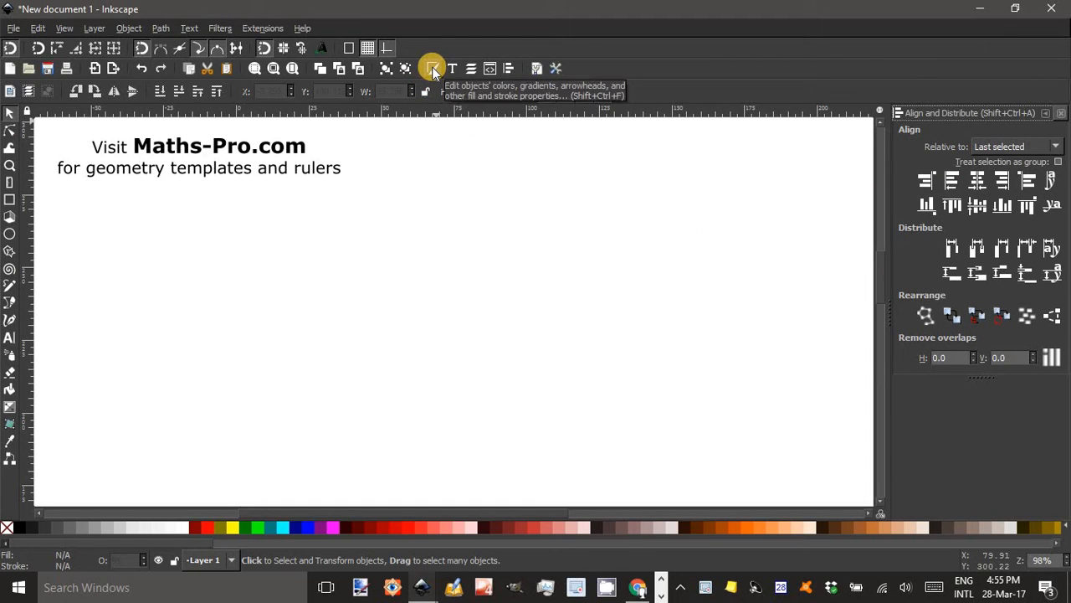
click(432, 67)
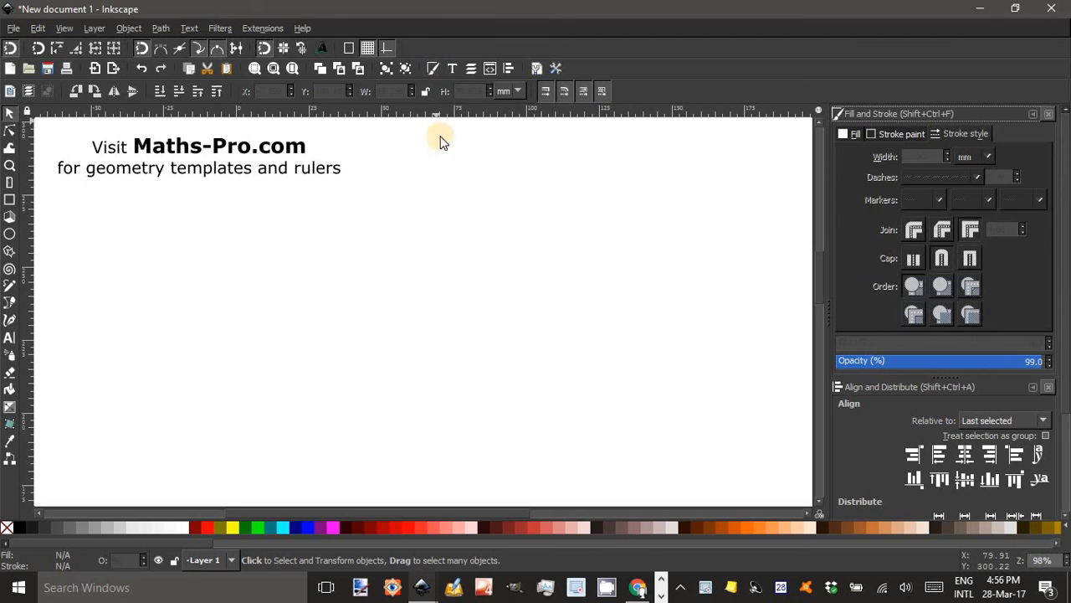
mouse_move(97, 278)
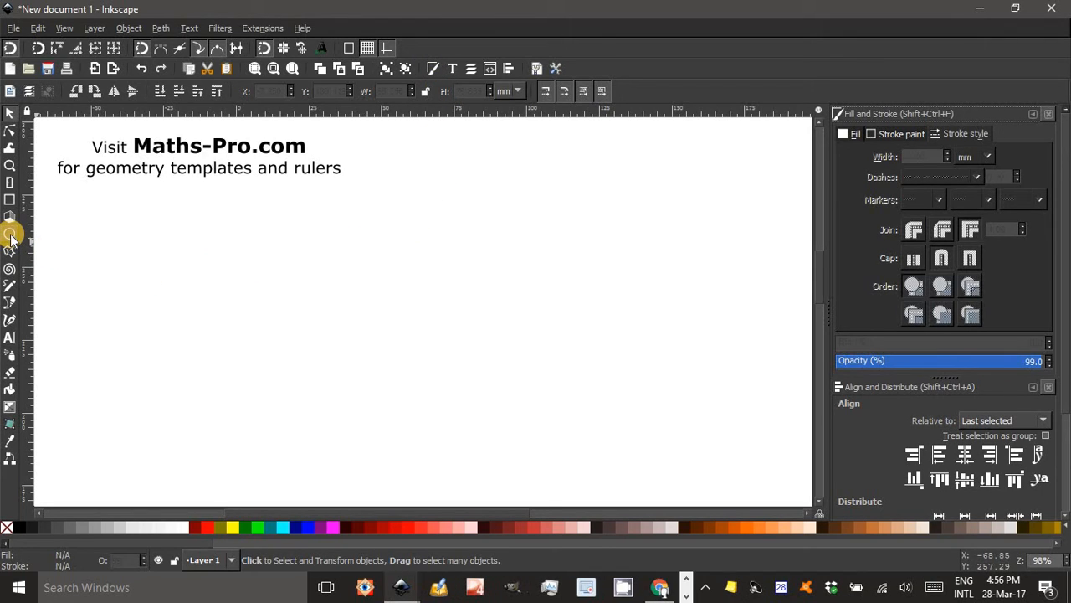
mouse_move(10, 234)
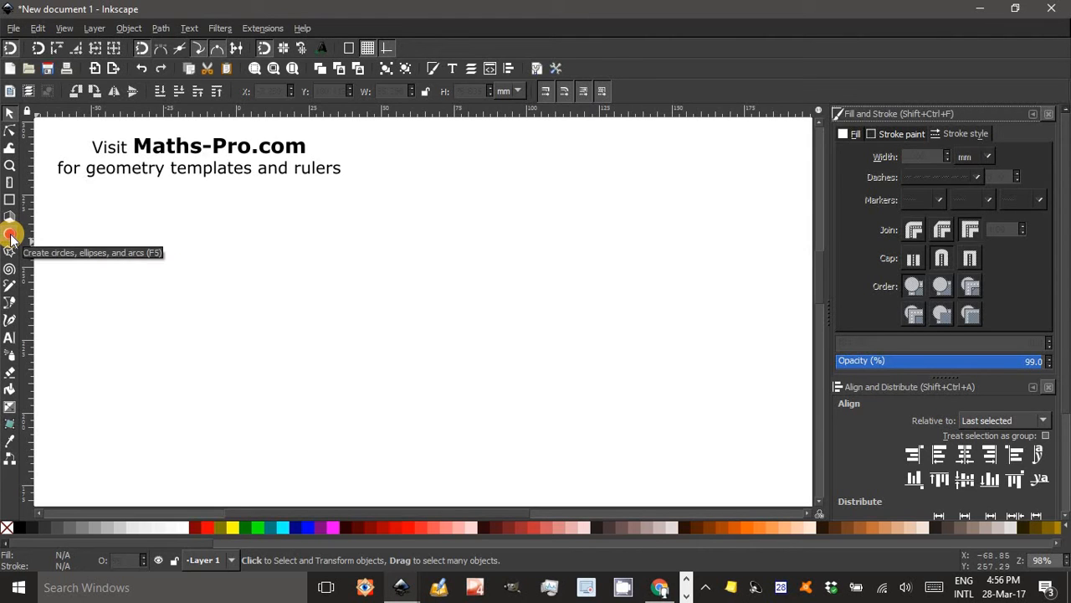
Draw a wide, flat ellipse with the Ellipse tool as the cylinder's top.
click(10, 234)
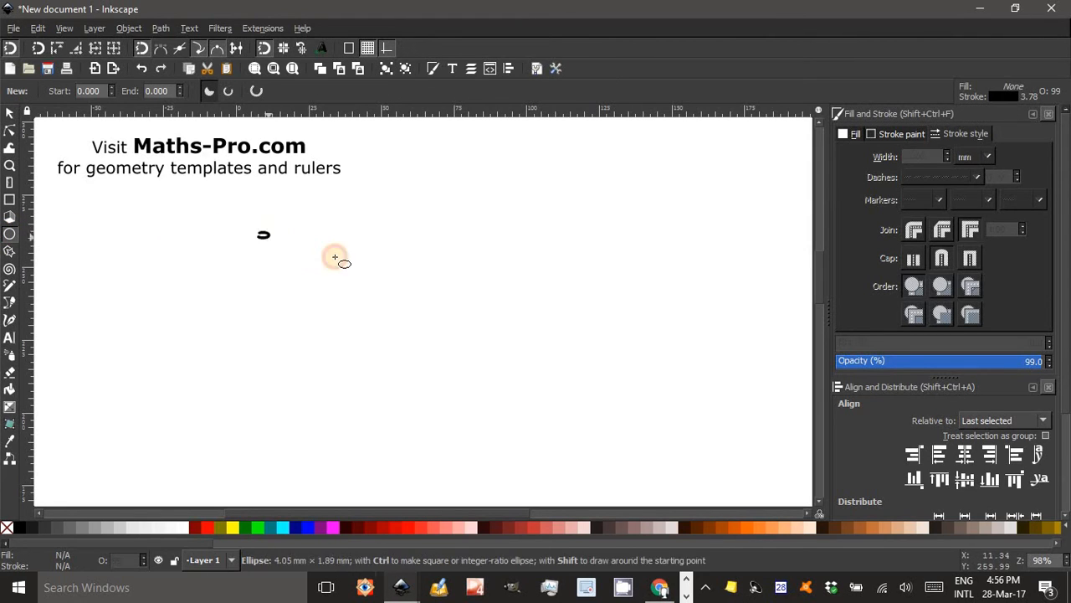
drag(265, 234, 427, 271)
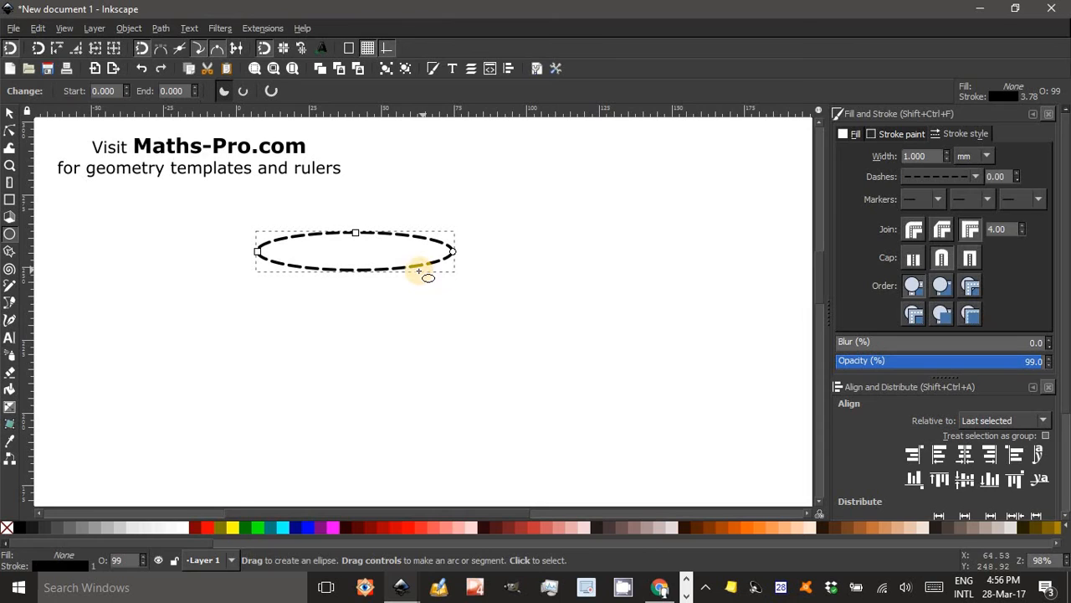
mouse_move(360, 301)
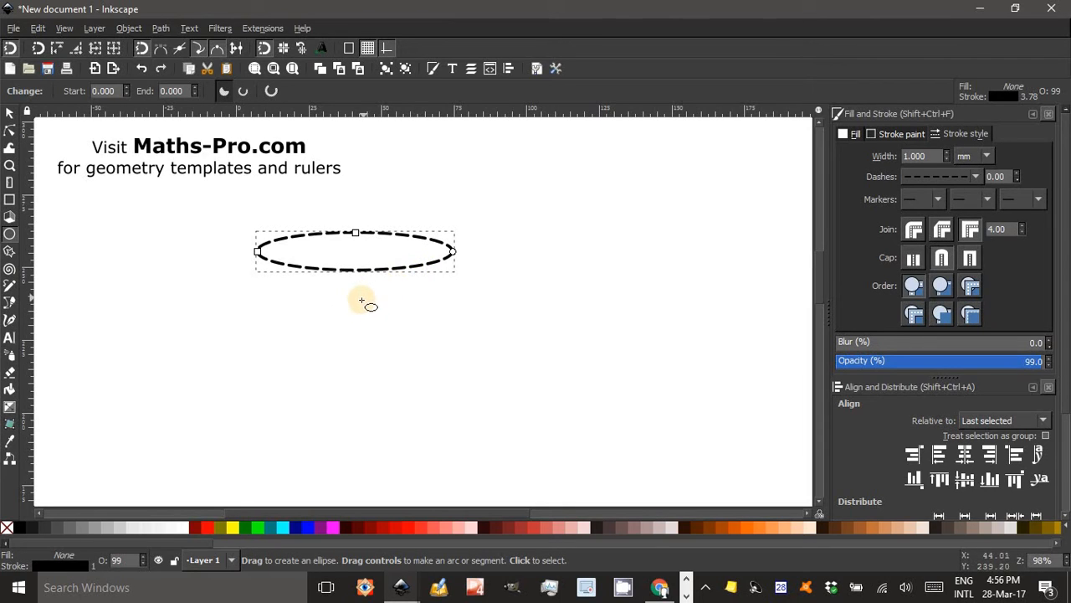
mouse_move(395, 274)
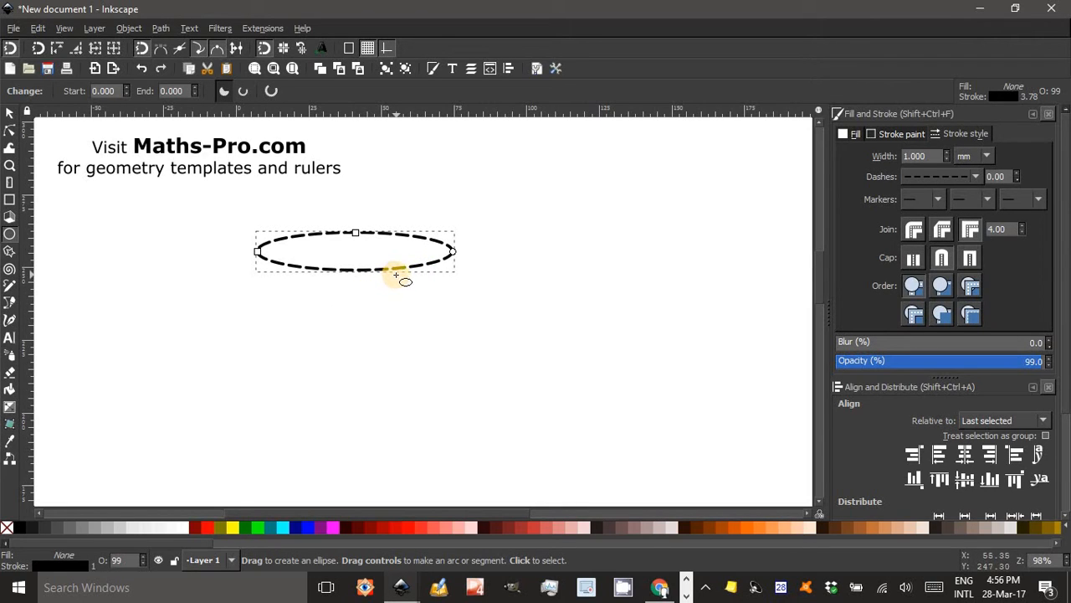
mouse_move(901, 164)
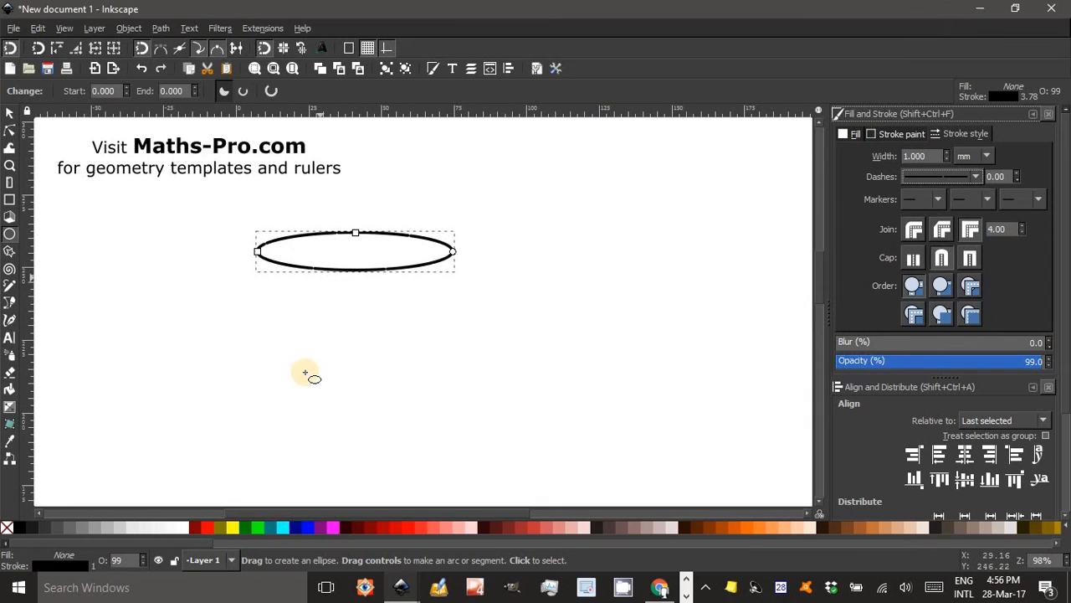
mouse_move(271, 285)
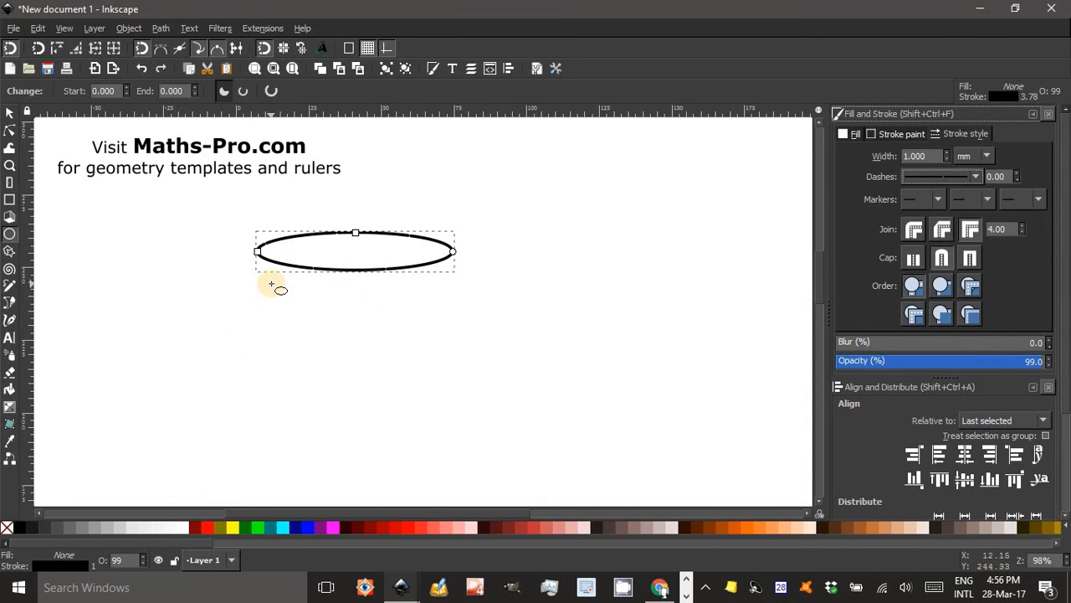
mouse_move(253, 290)
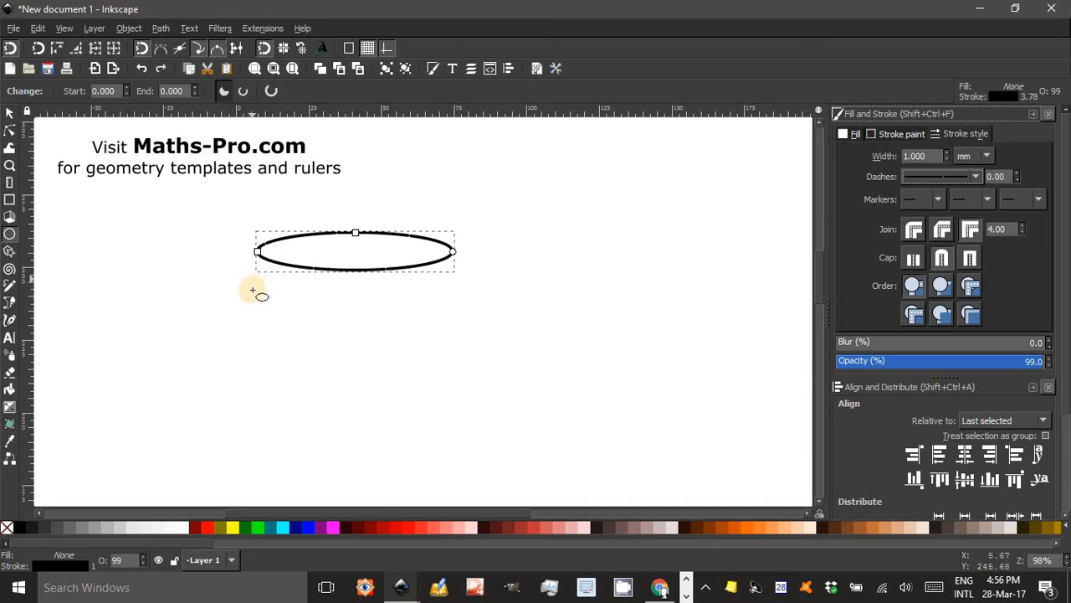
mouse_move(151, 353)
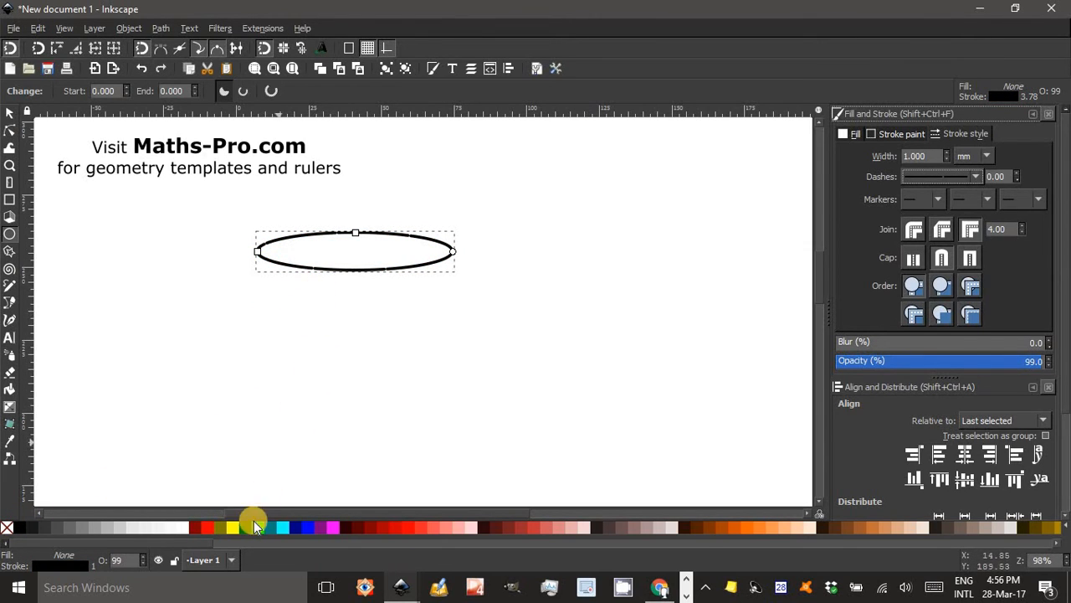
Set the ellipse's fill to none so only its black outline remains.
click(234, 526)
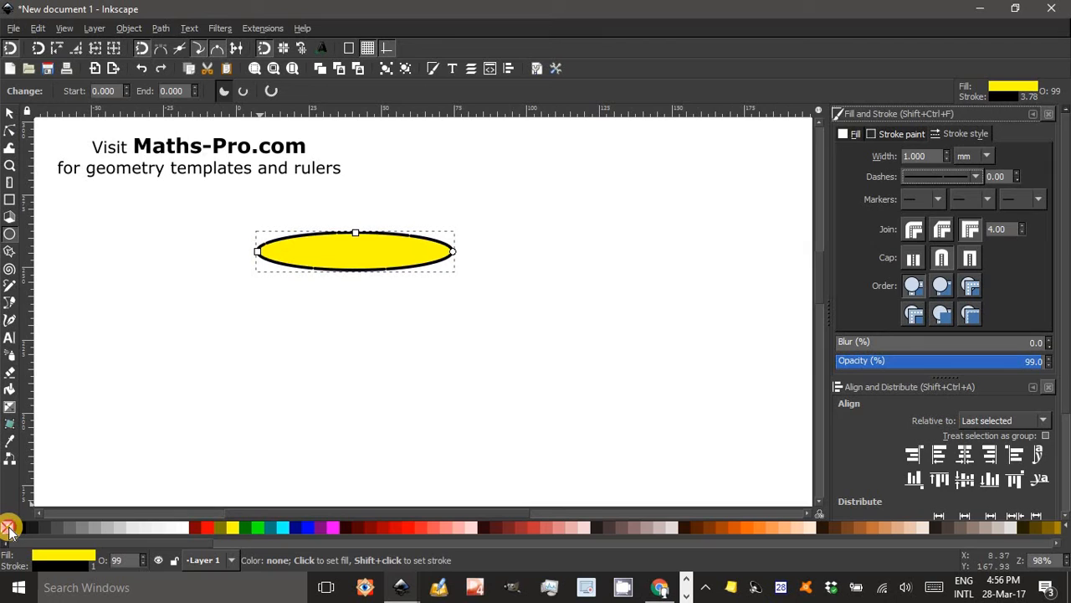
click(10, 526)
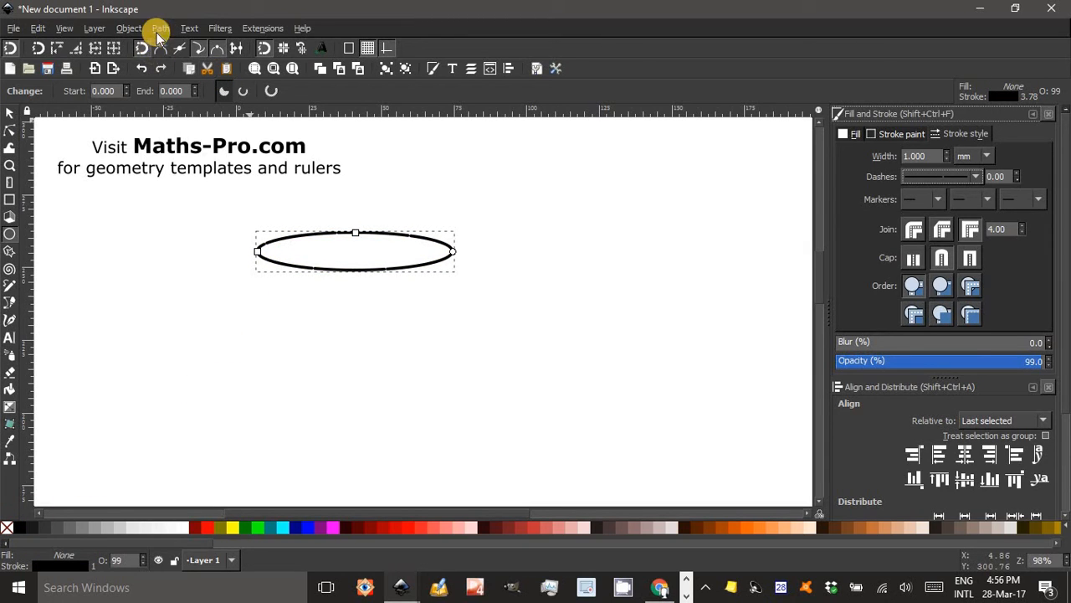
mouse_move(317, 210)
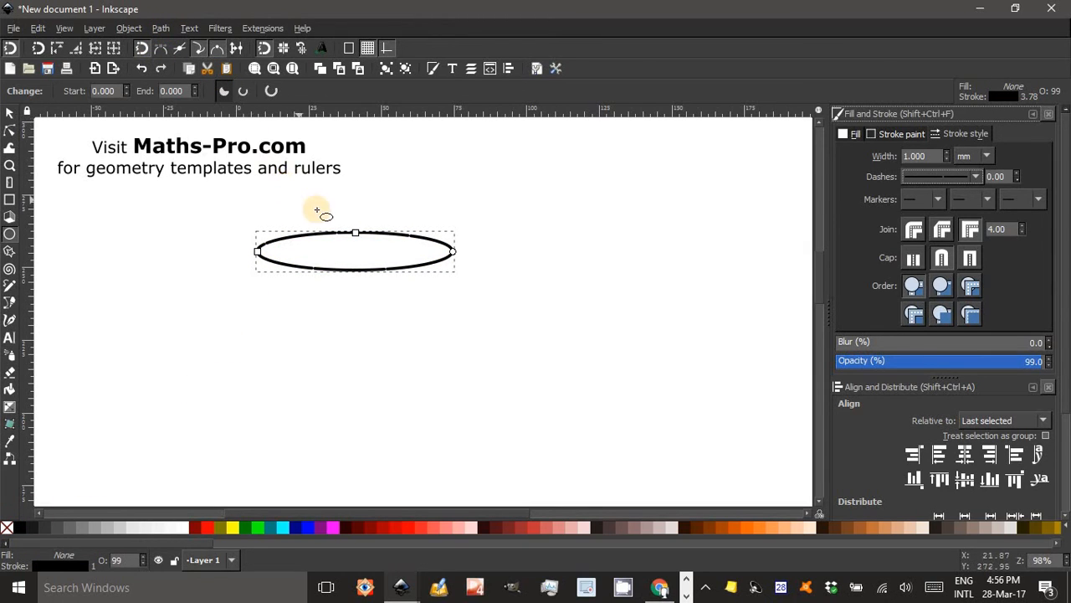
mouse_move(399, 159)
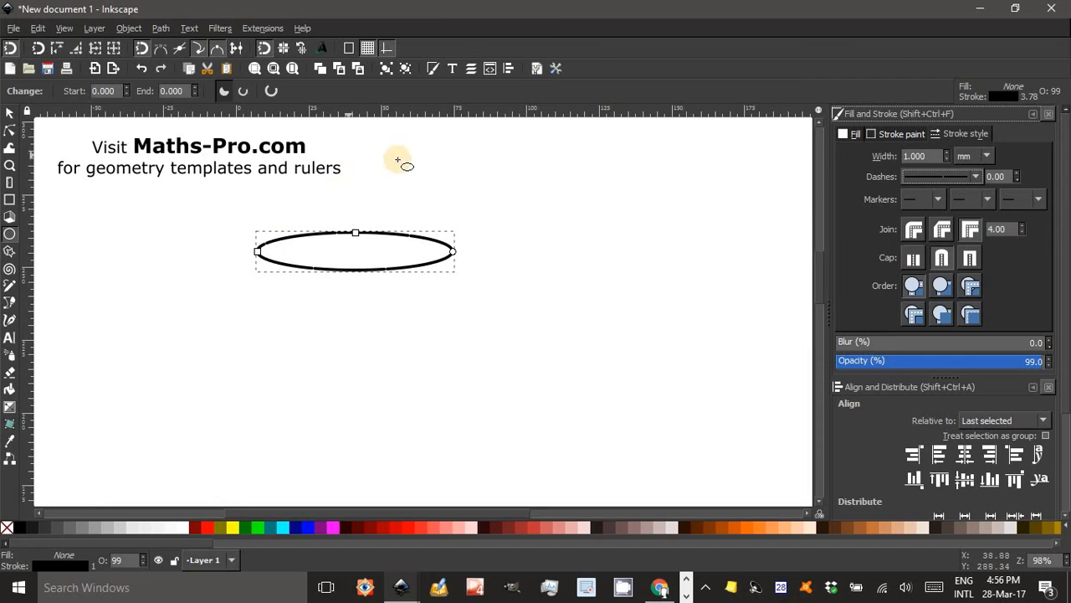
mouse_move(87, 147)
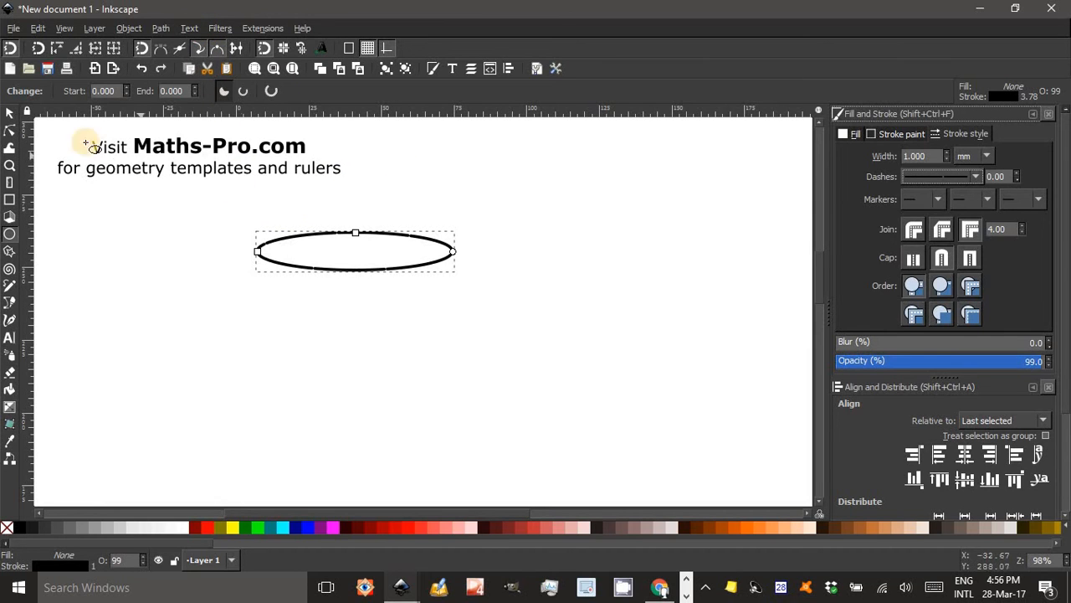
Convert the selected ellipse to a four-node path via Path > Object to Path.
click(10, 114)
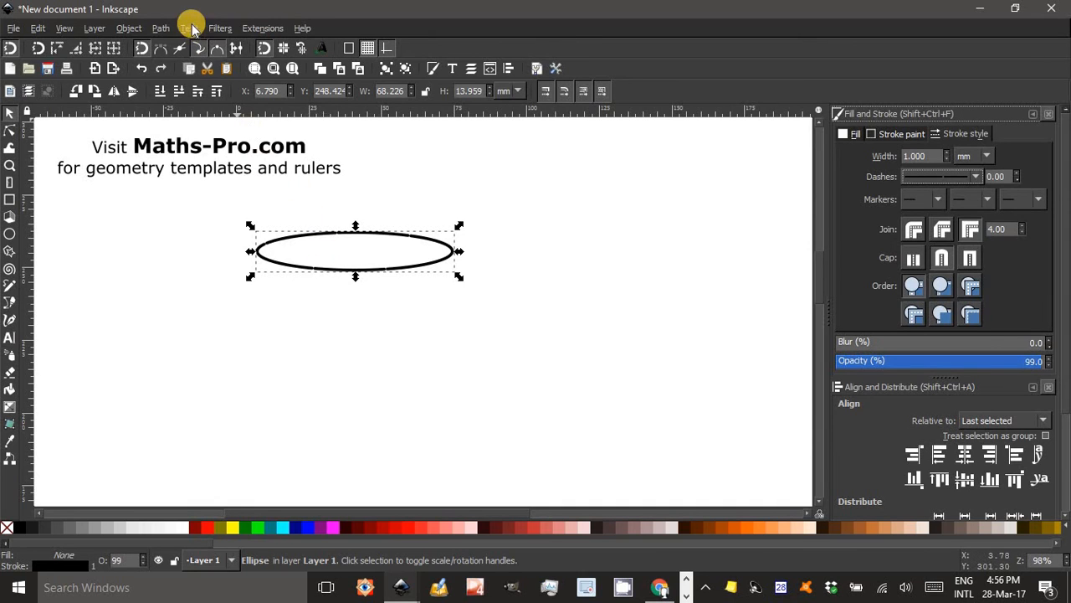
click(161, 27)
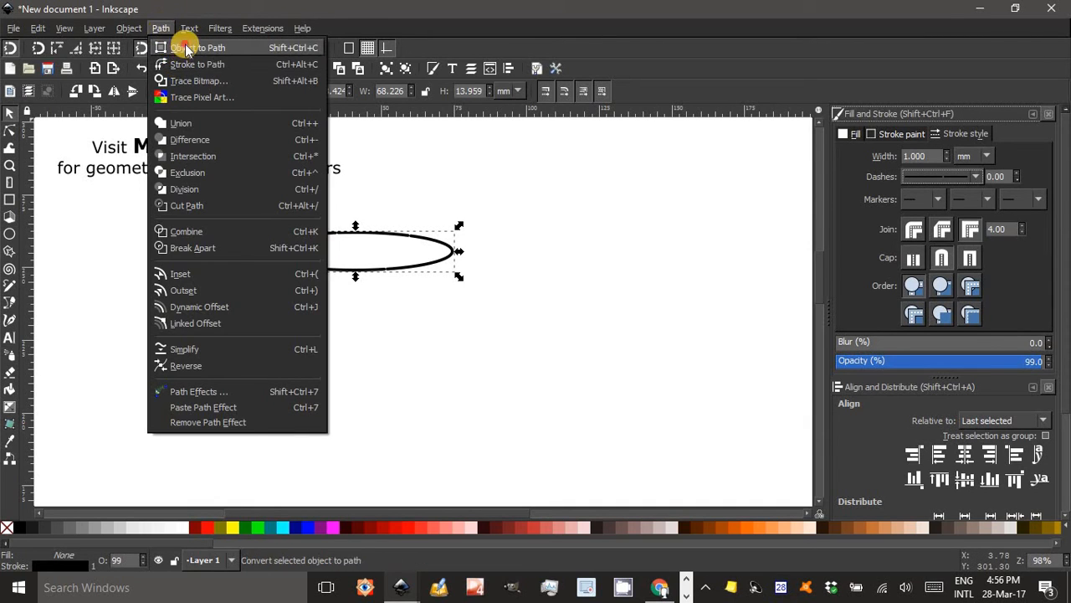
click(208, 46)
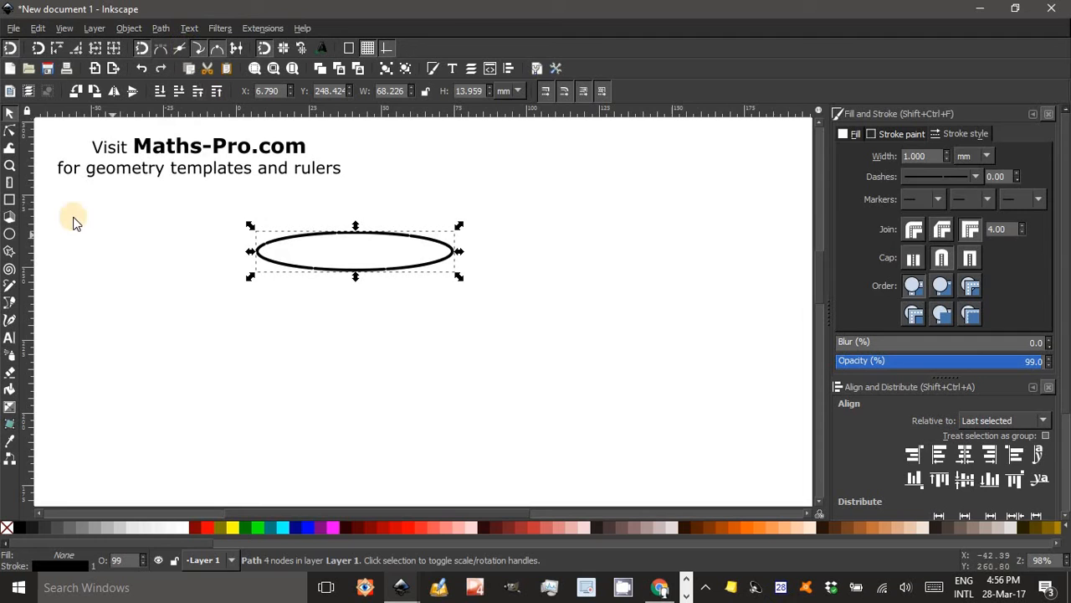
mouse_move(12, 136)
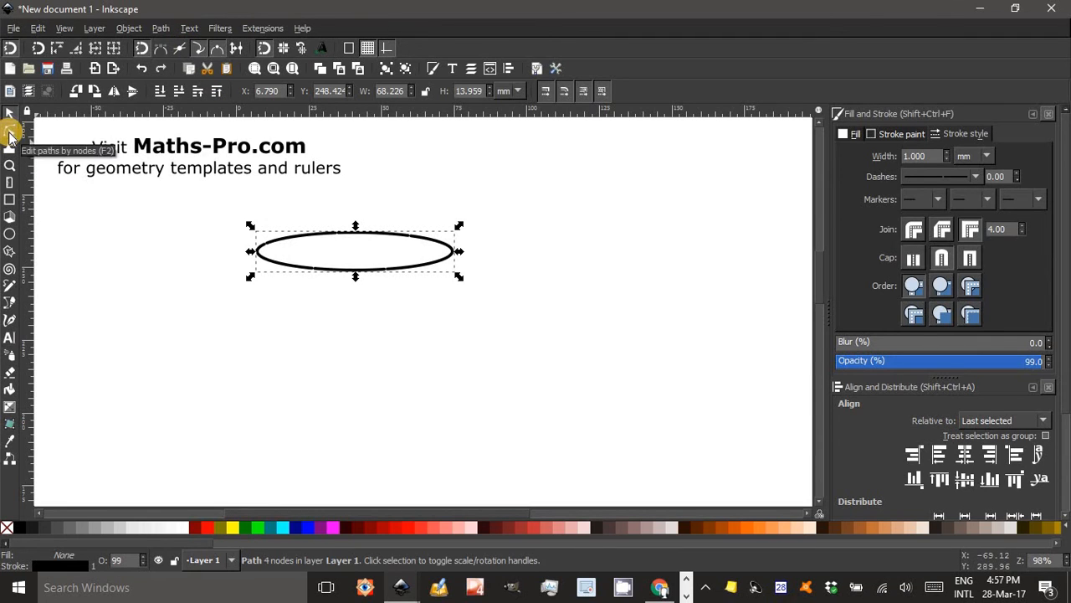
Activate the Node tool to expose the ellipse path's four nodes.
click(10, 135)
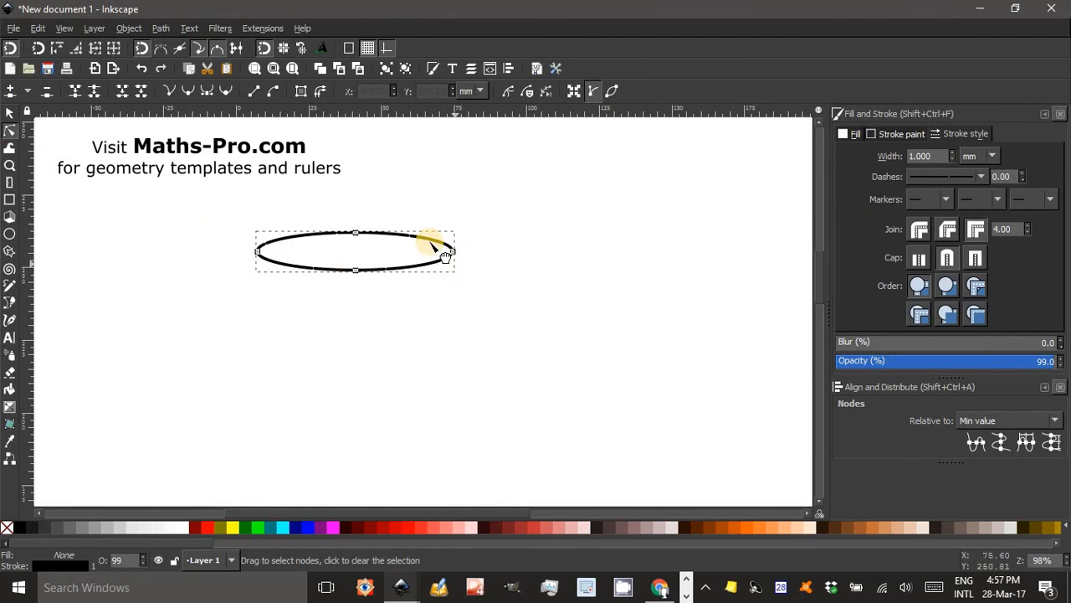
mouse_move(419, 266)
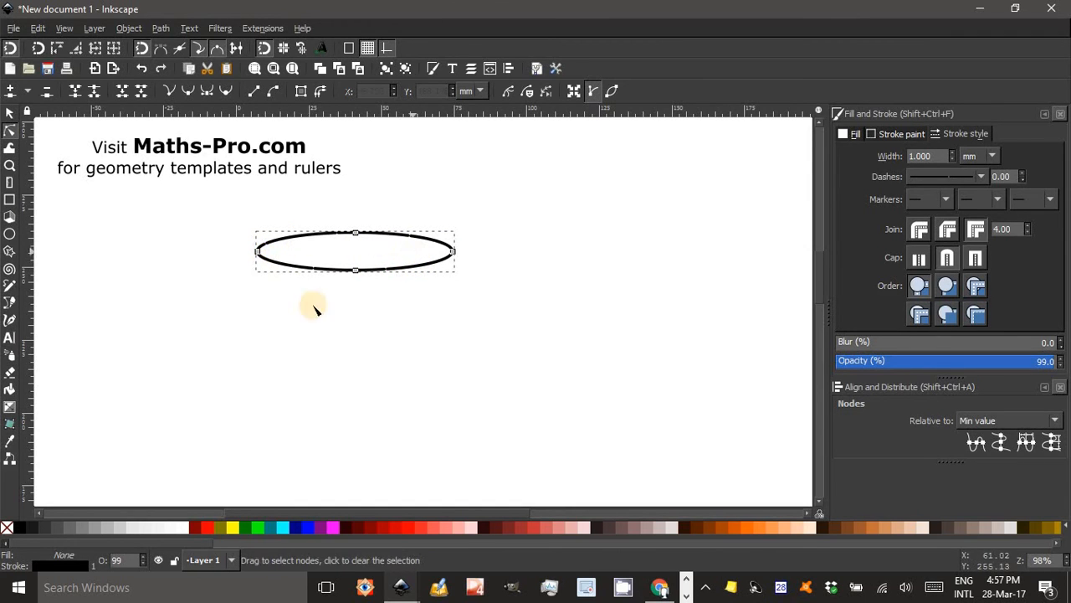
mouse_move(261, 251)
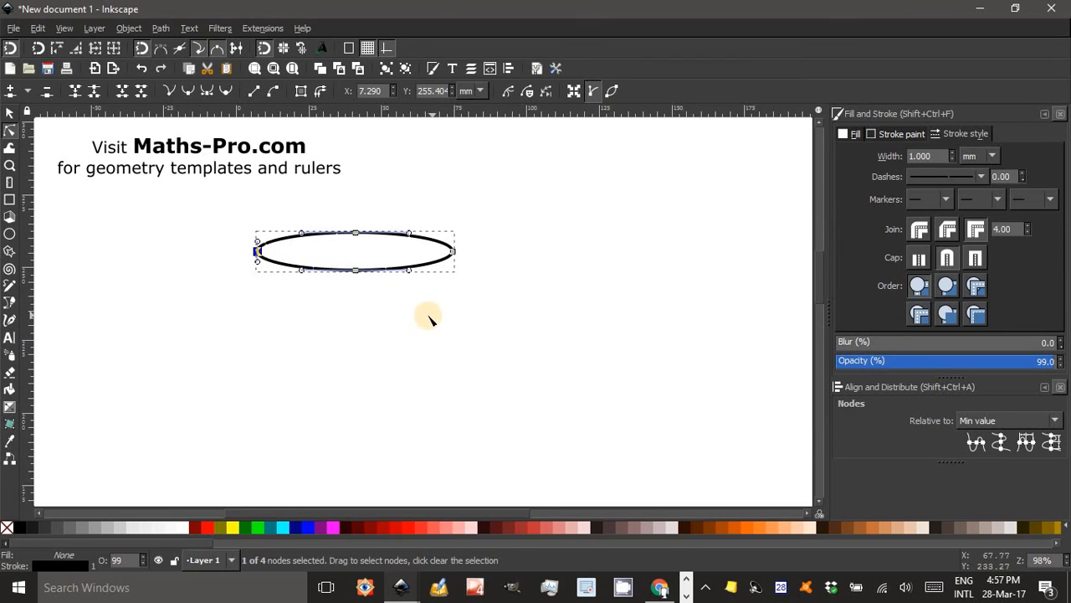
mouse_move(452, 251)
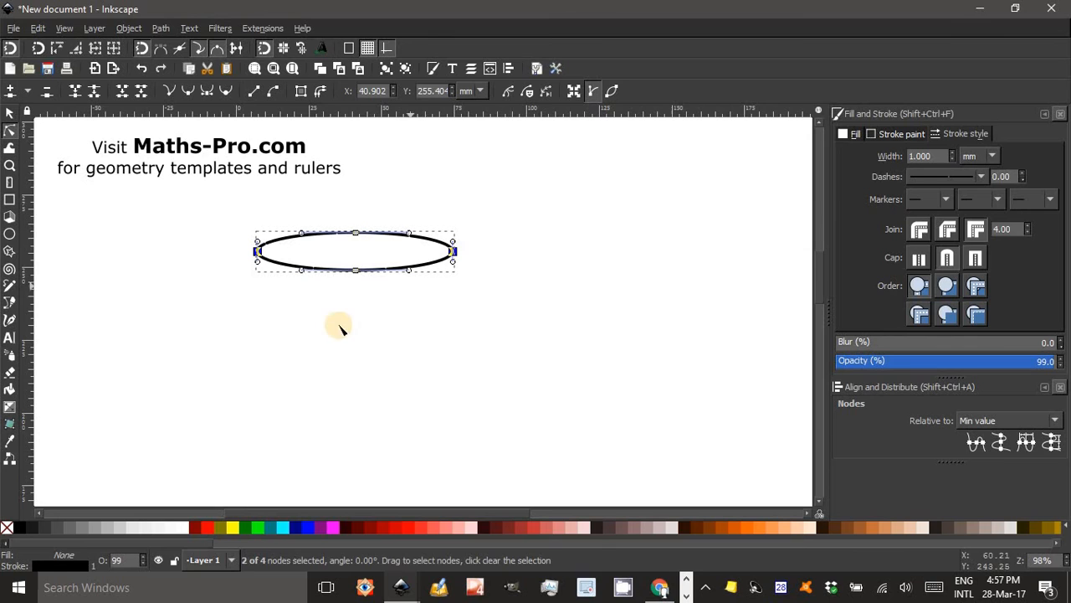
mouse_move(107, 125)
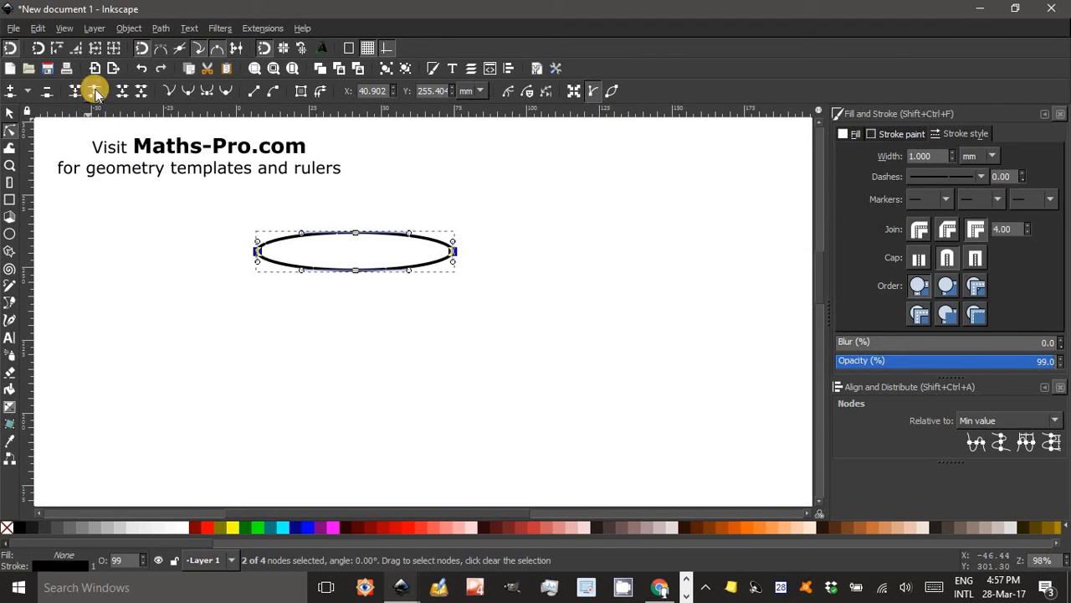
mouse_move(94, 90)
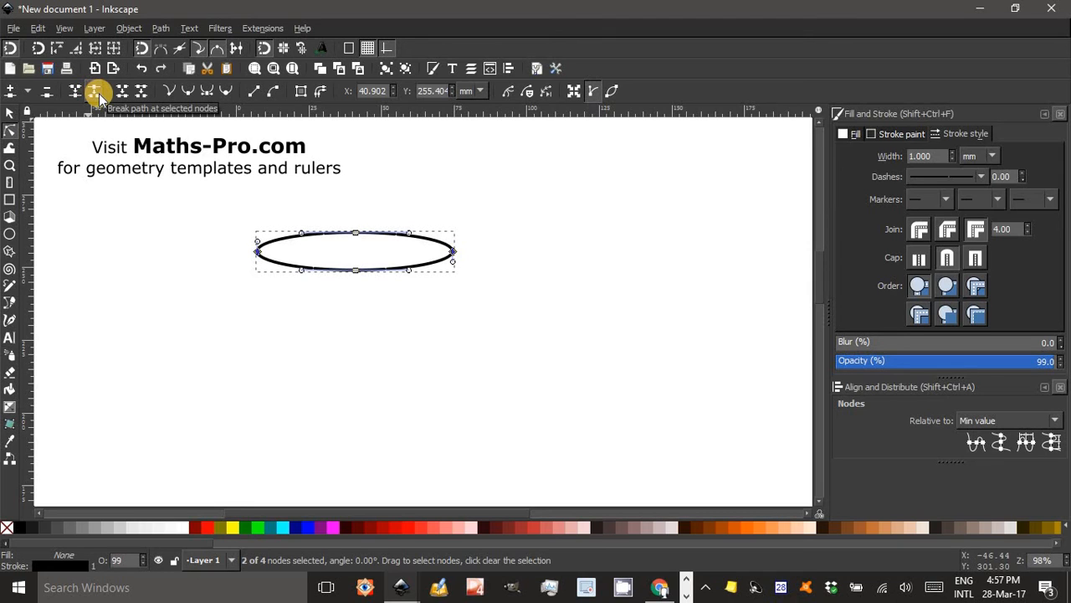
mouse_move(125, 124)
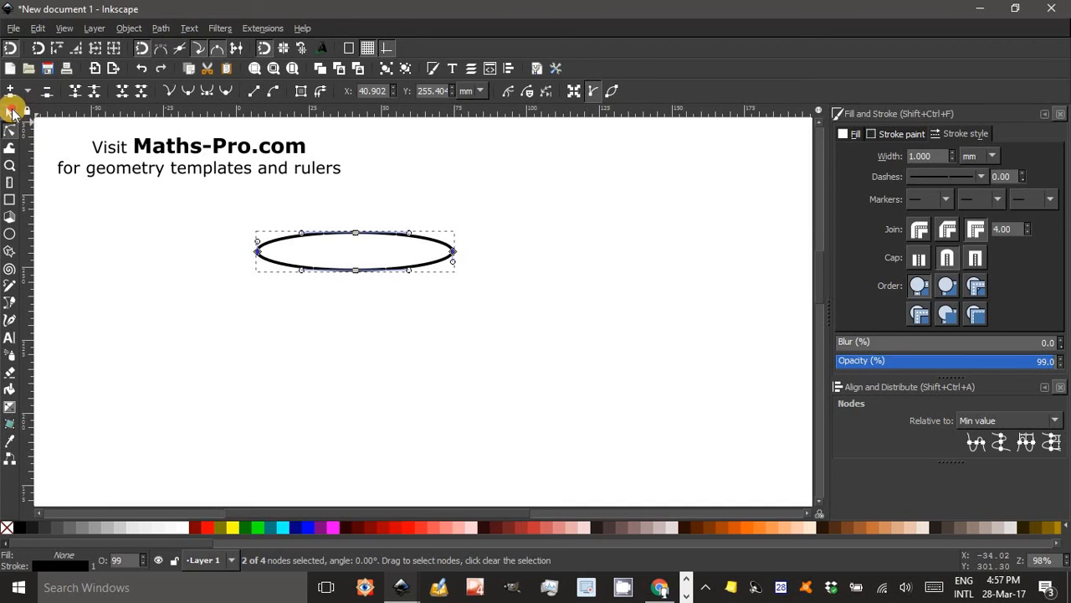
Break the ellipse apart into separate upper and lower half paths, then deselect.
click(12, 113)
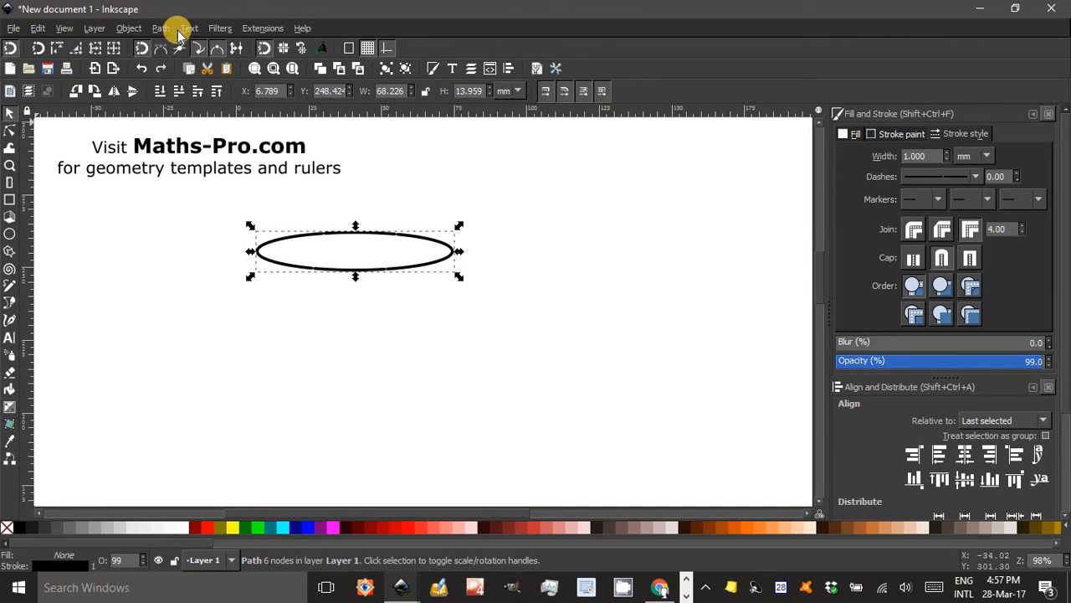
click(161, 26)
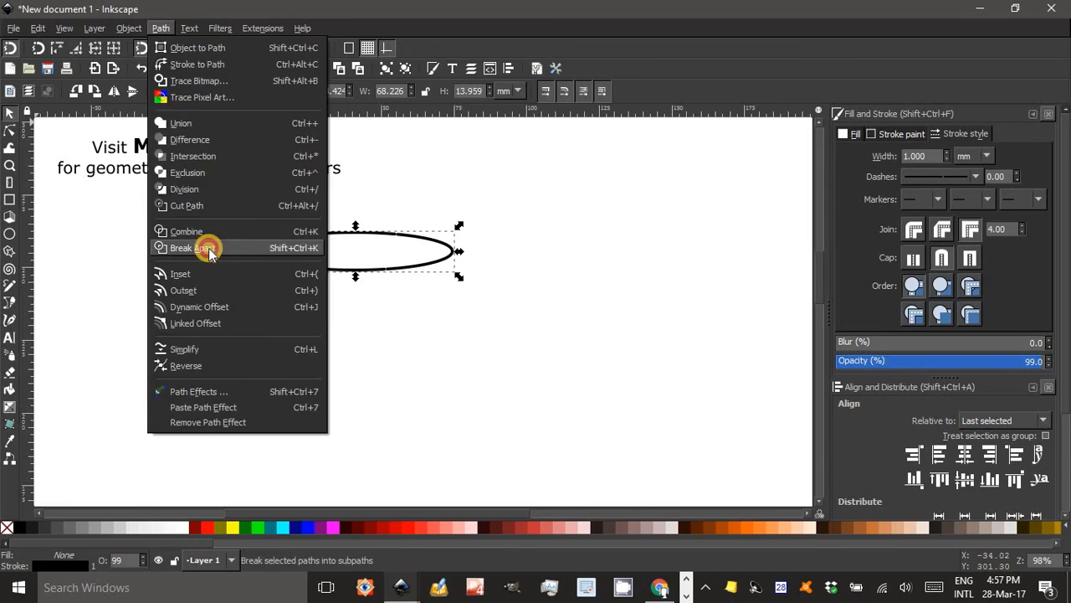
click(191, 248)
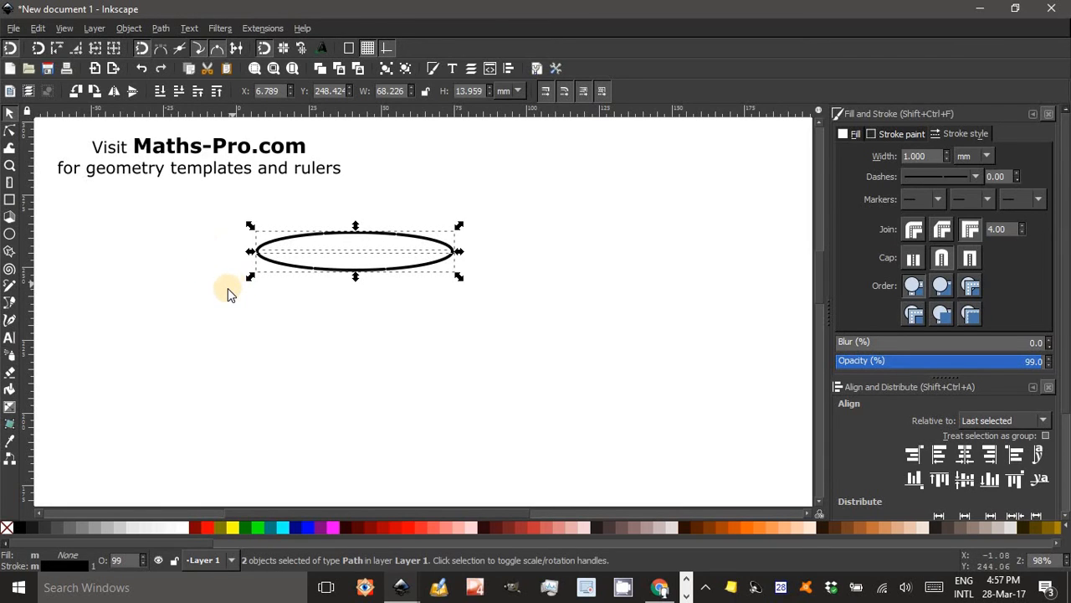
mouse_move(214, 310)
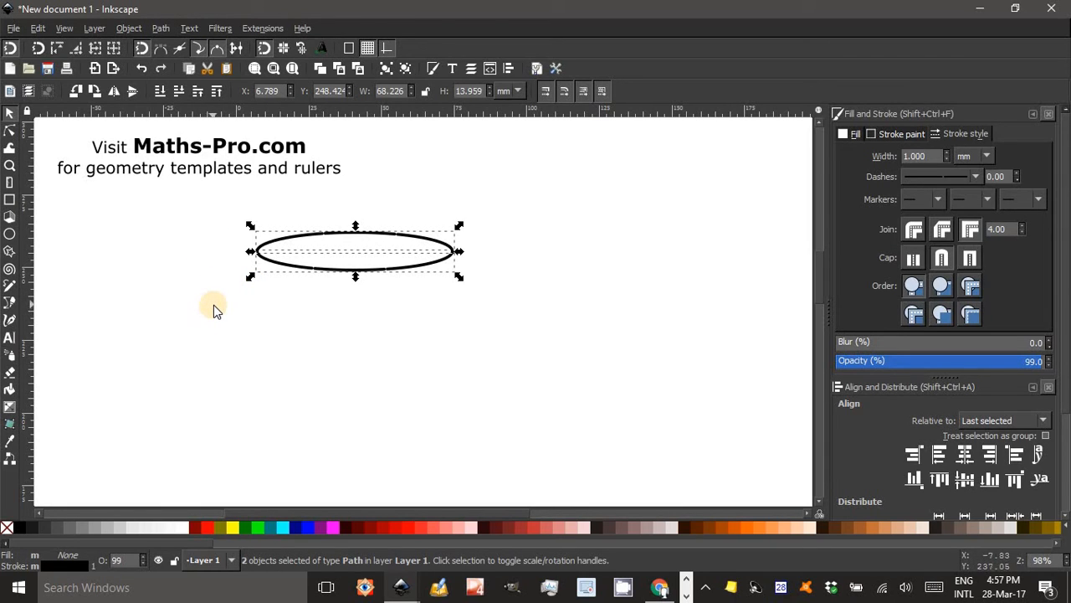
click(465, 325)
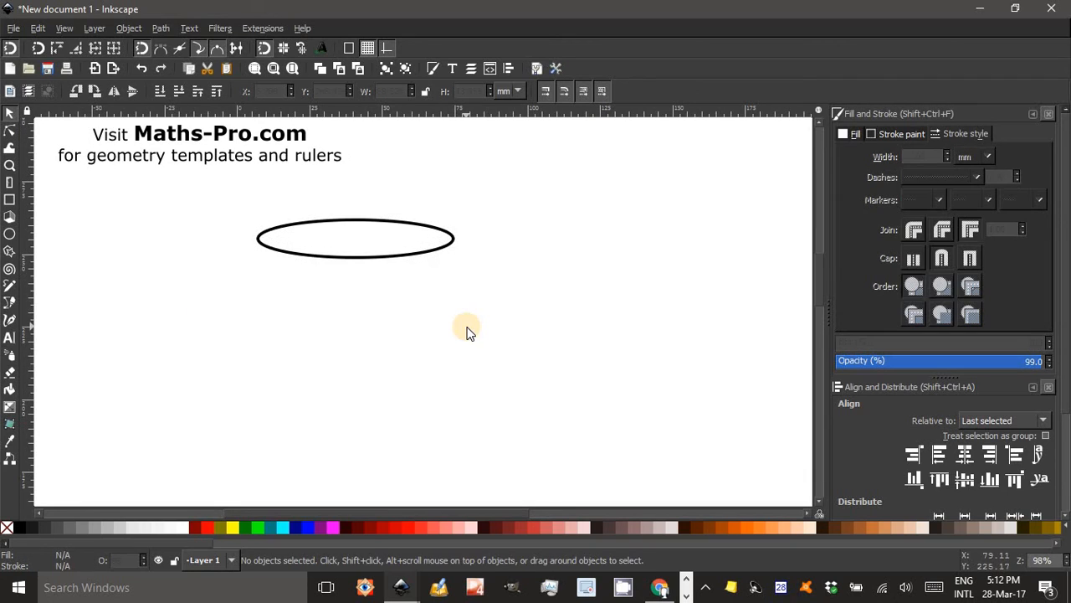
mouse_move(221, 224)
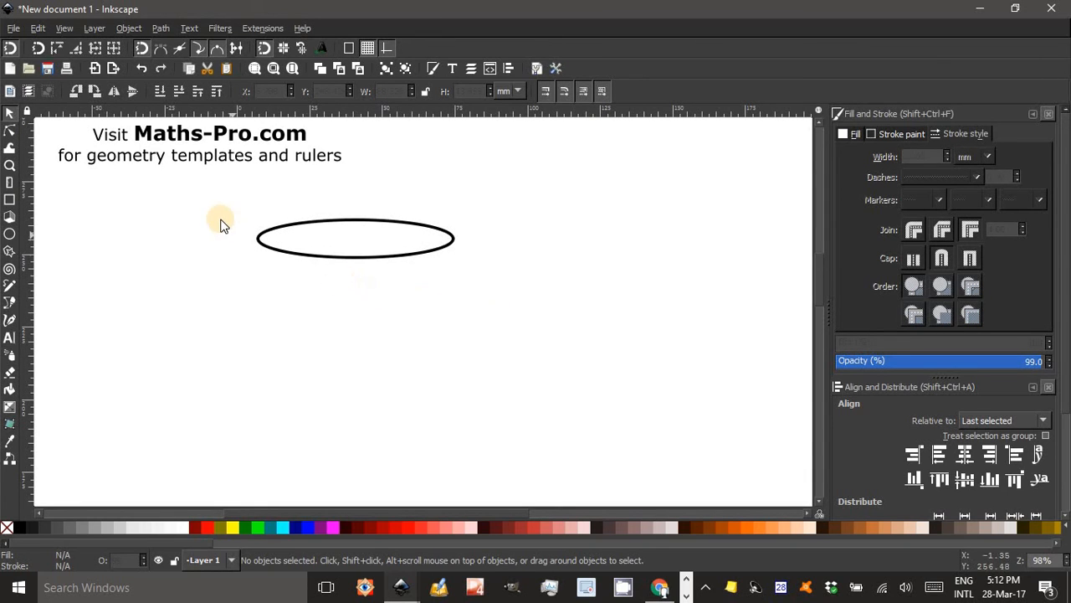
Rubber-band select both halves of the split ellipse together.
drag(221, 220, 515, 298)
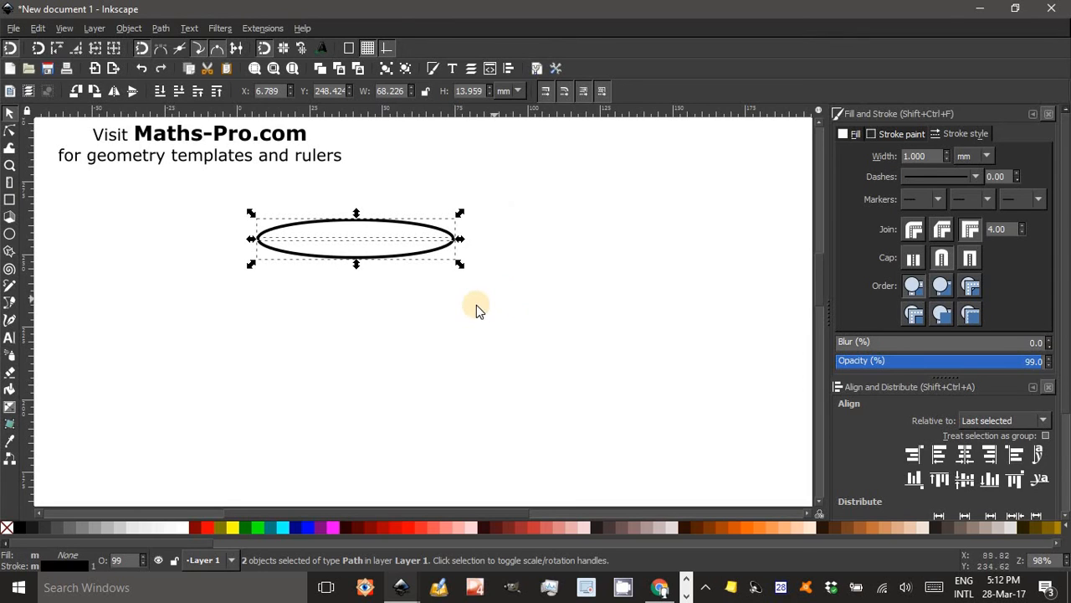
mouse_move(377, 266)
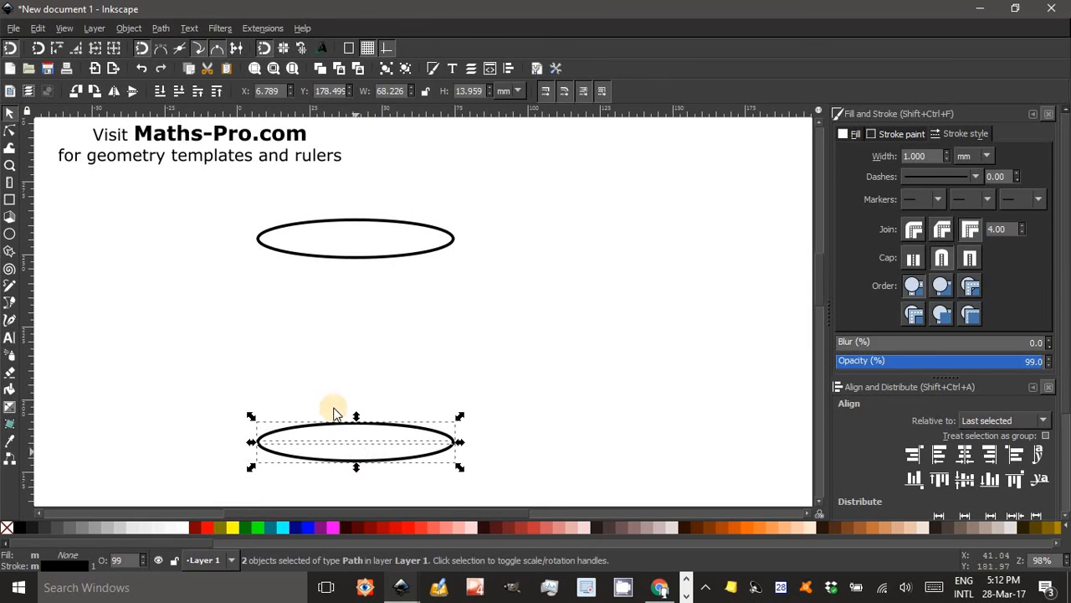
mouse_move(245, 352)
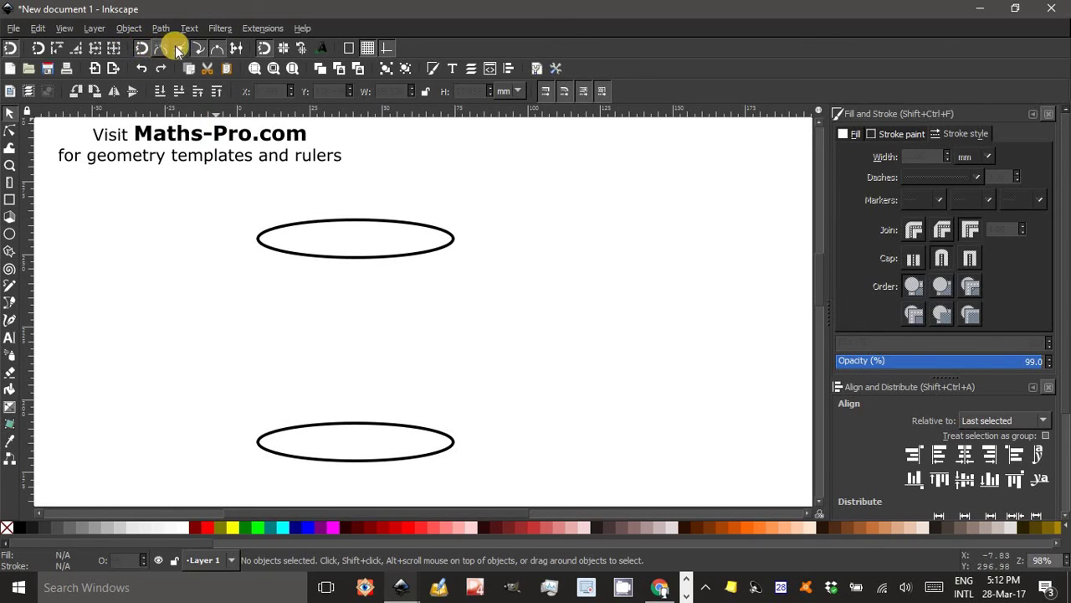
mouse_move(216, 47)
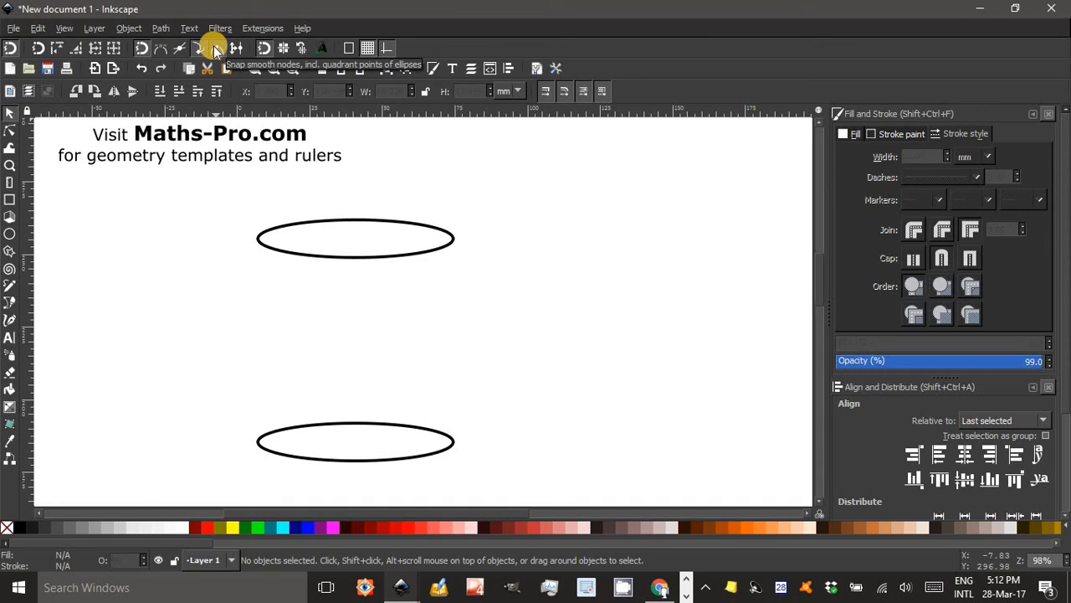
mouse_move(216, 52)
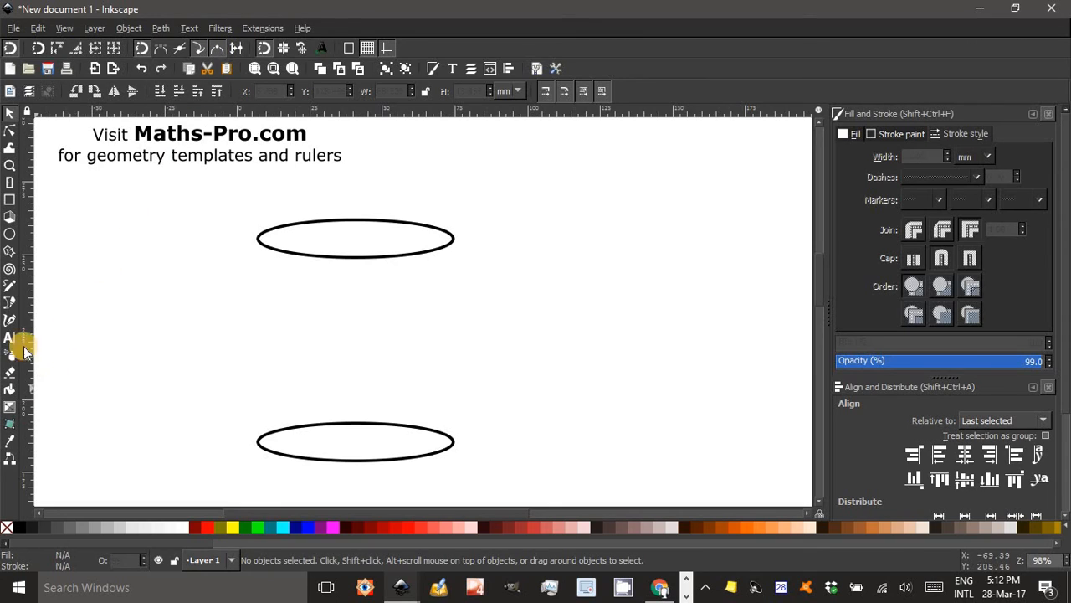
mouse_move(10, 300)
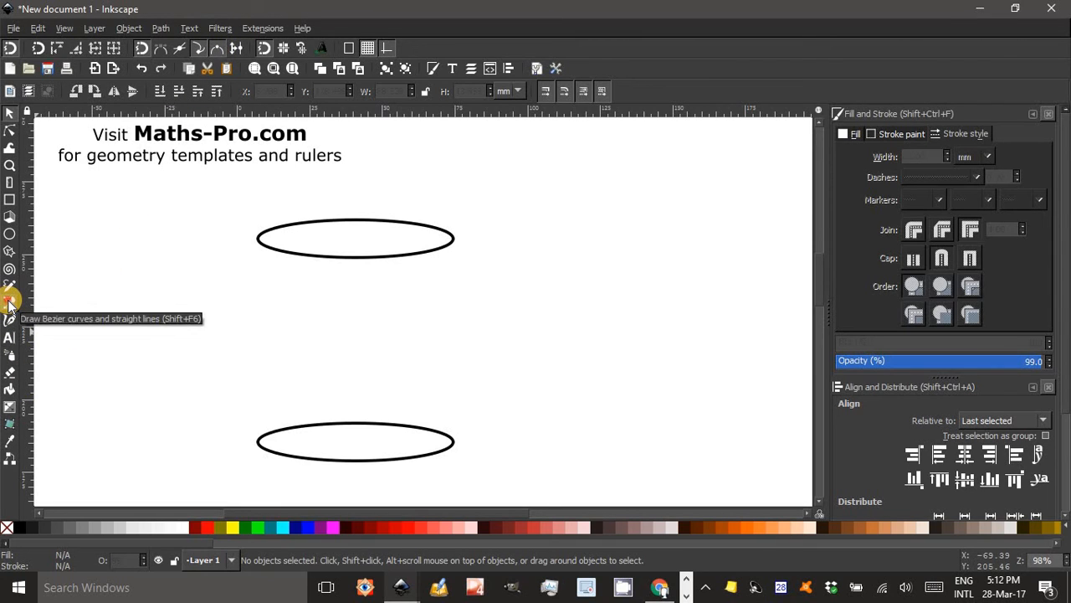
Draw a vertical Bezier line joining the left ends of the bottom and top ellipses.
click(10, 298)
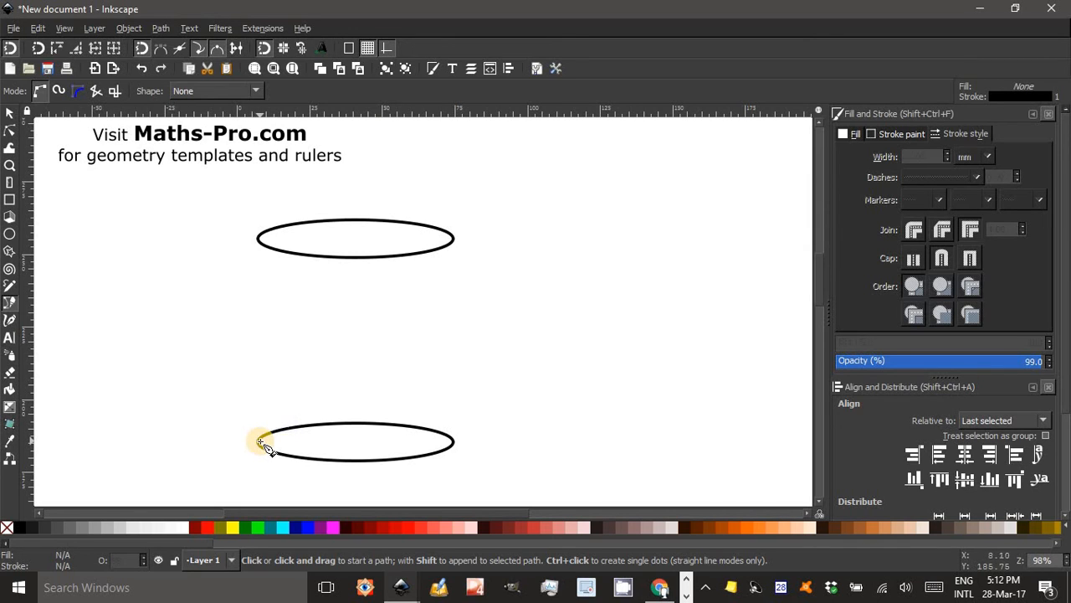
mouse_move(262, 442)
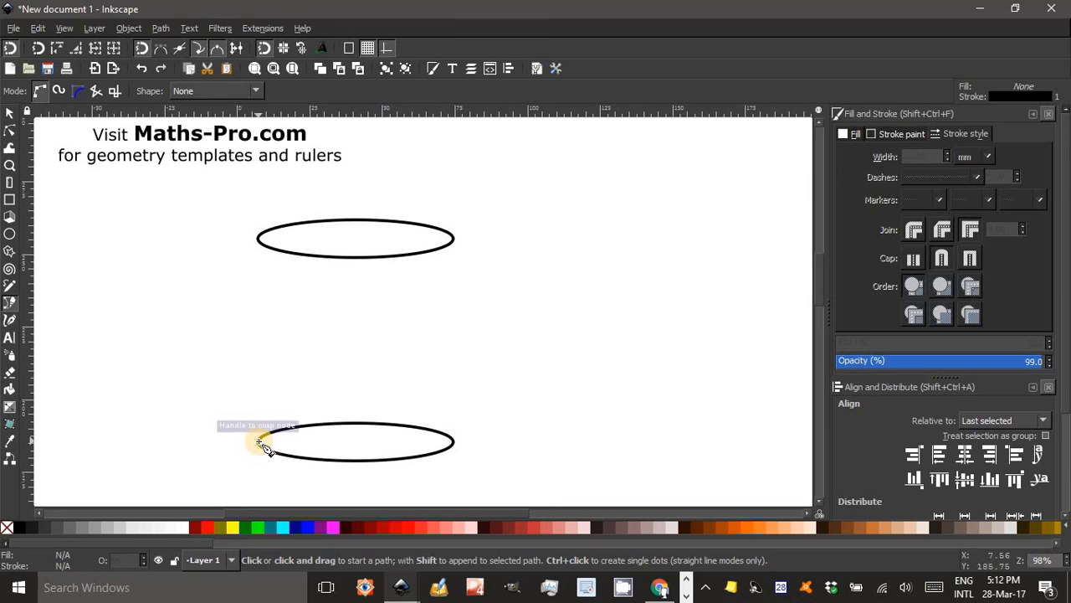
mouse_move(265, 444)
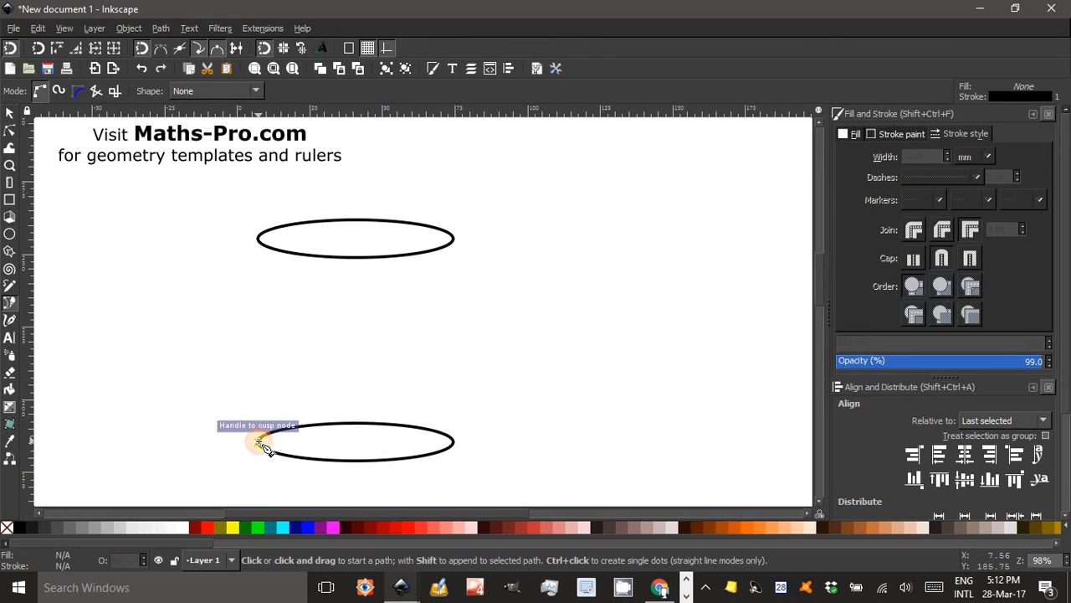
drag(259, 444, 266, 243)
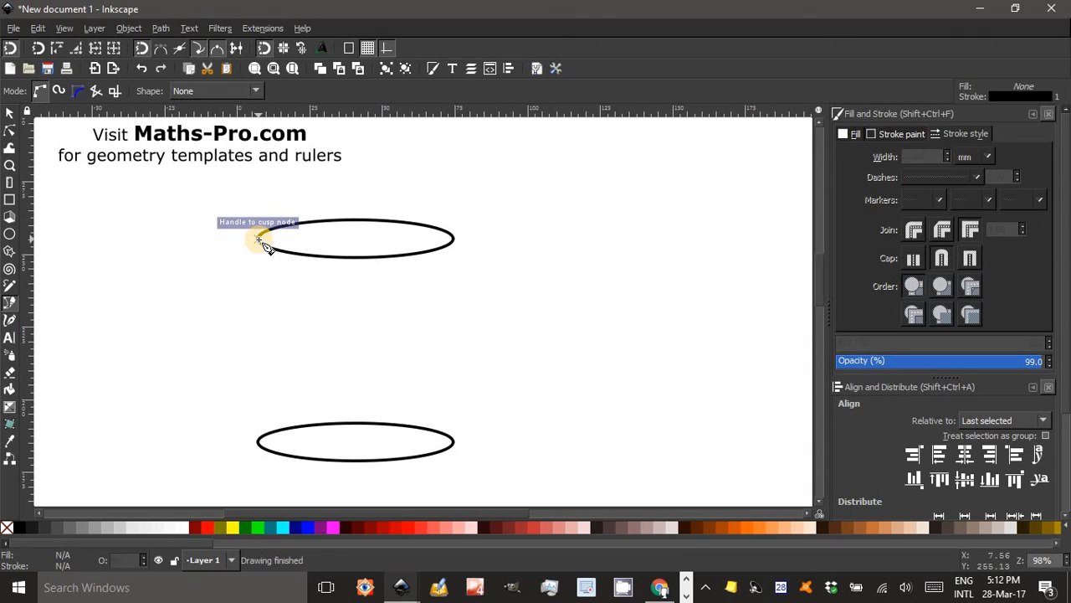
mouse_move(266, 445)
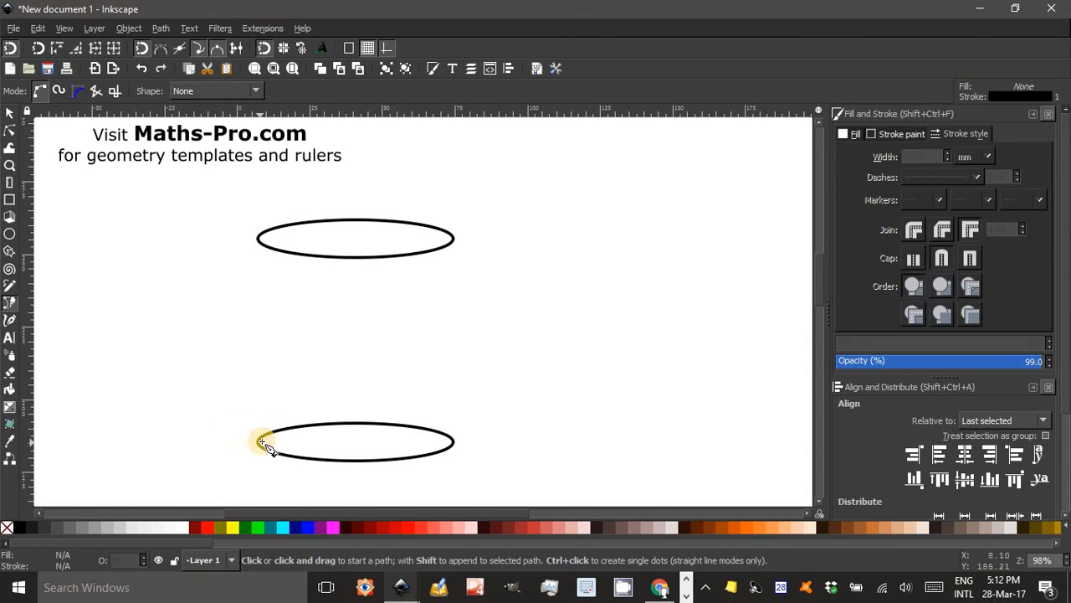
mouse_move(265, 445)
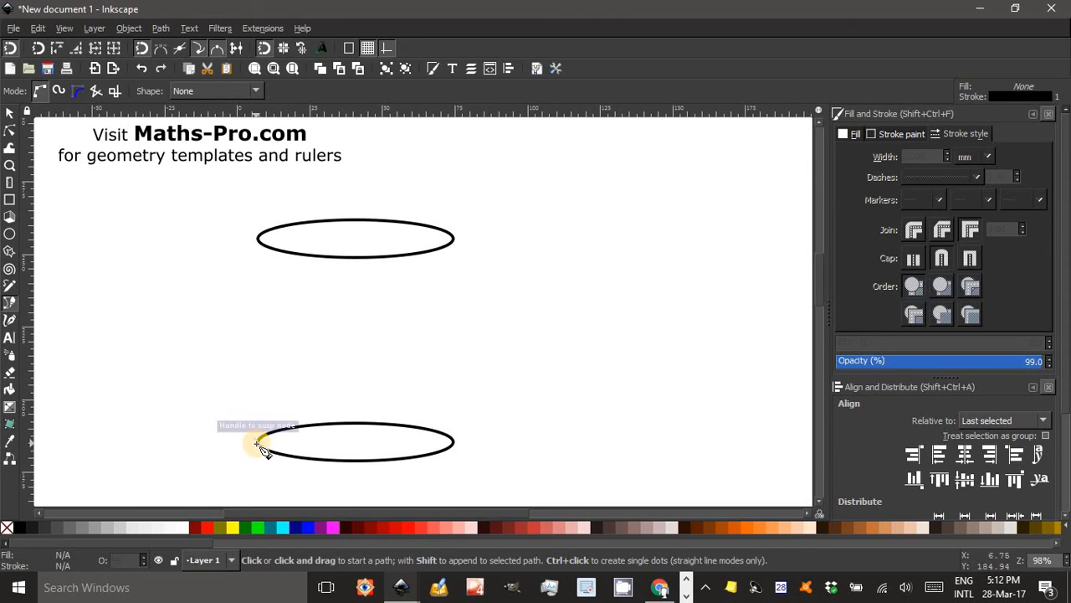
click(258, 247)
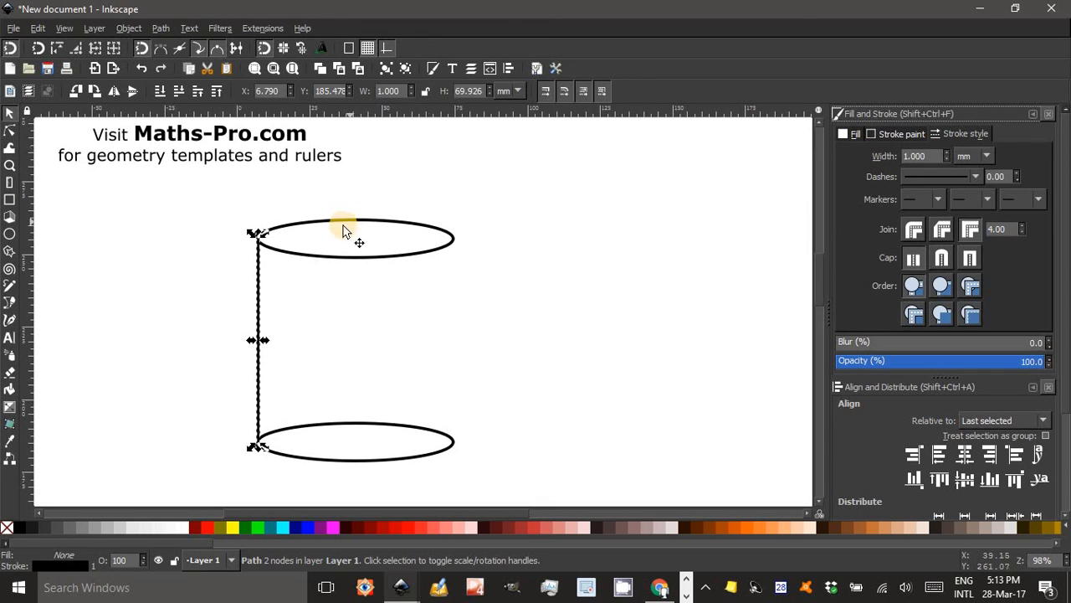
Duplicate the left side line and move the copy to the ellipses' right ends.
click(255, 302)
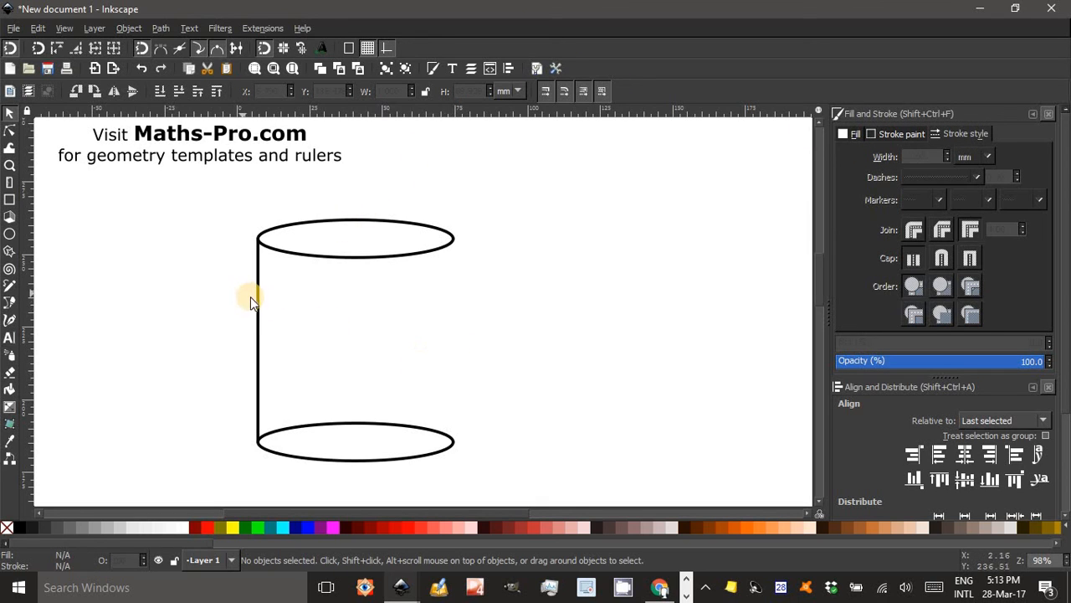
click(254, 298)
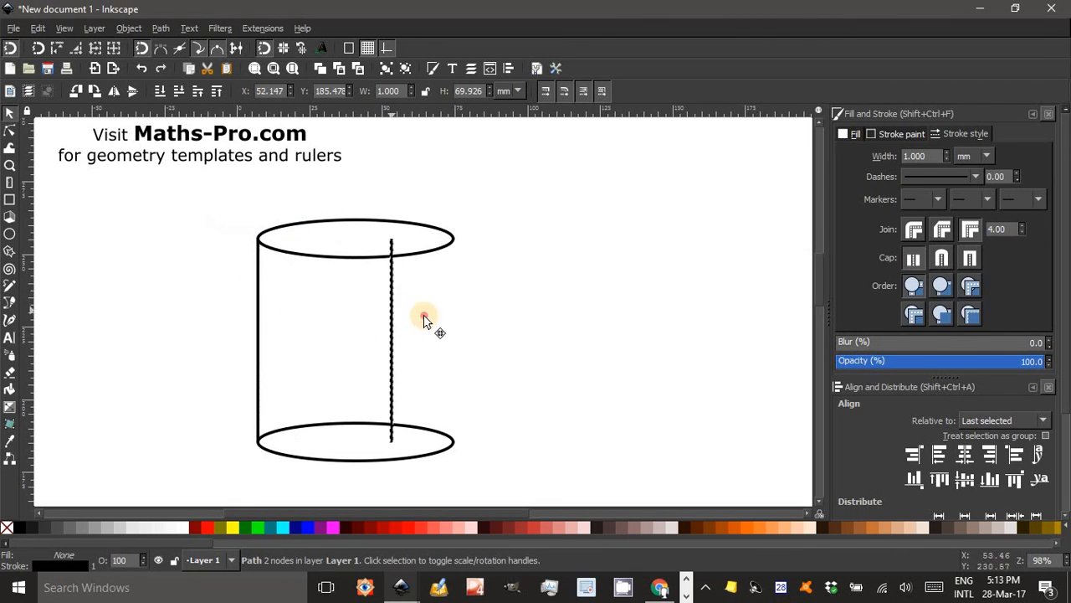
drag(425, 318, 455, 321)
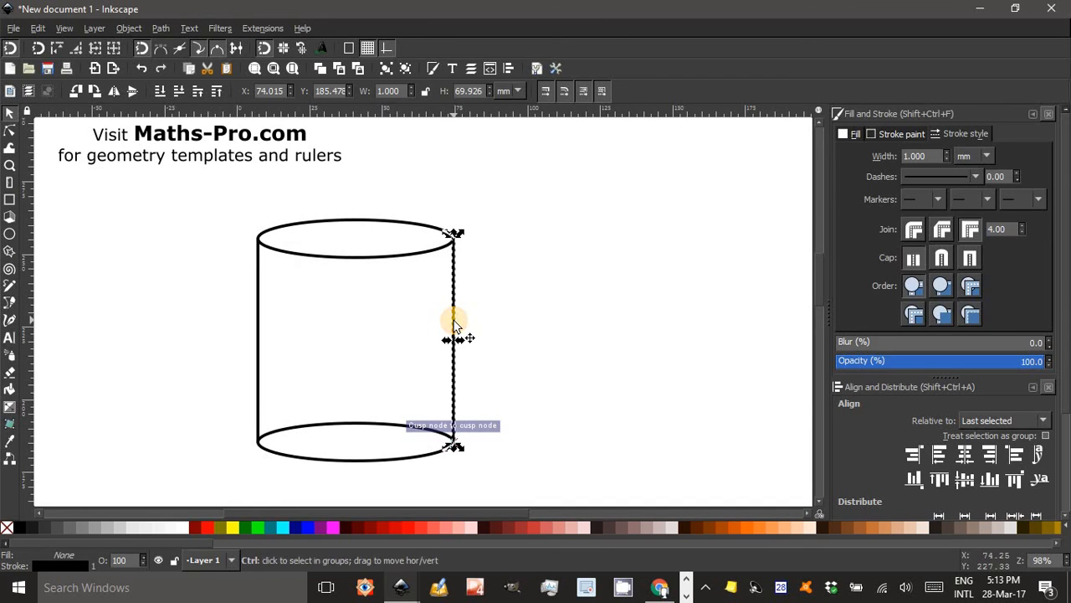
click(381, 408)
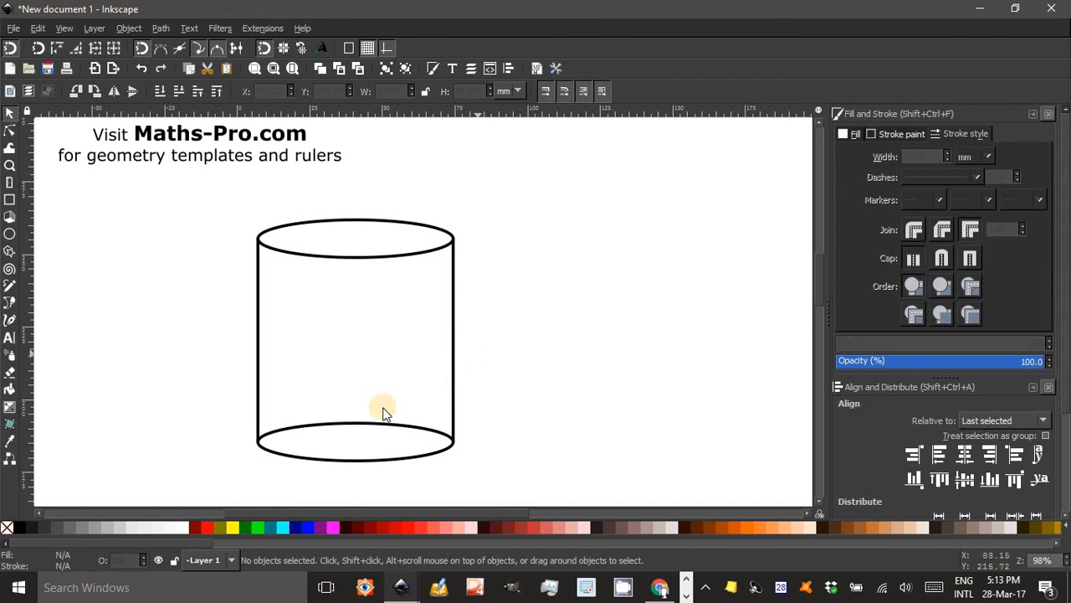
click(351, 444)
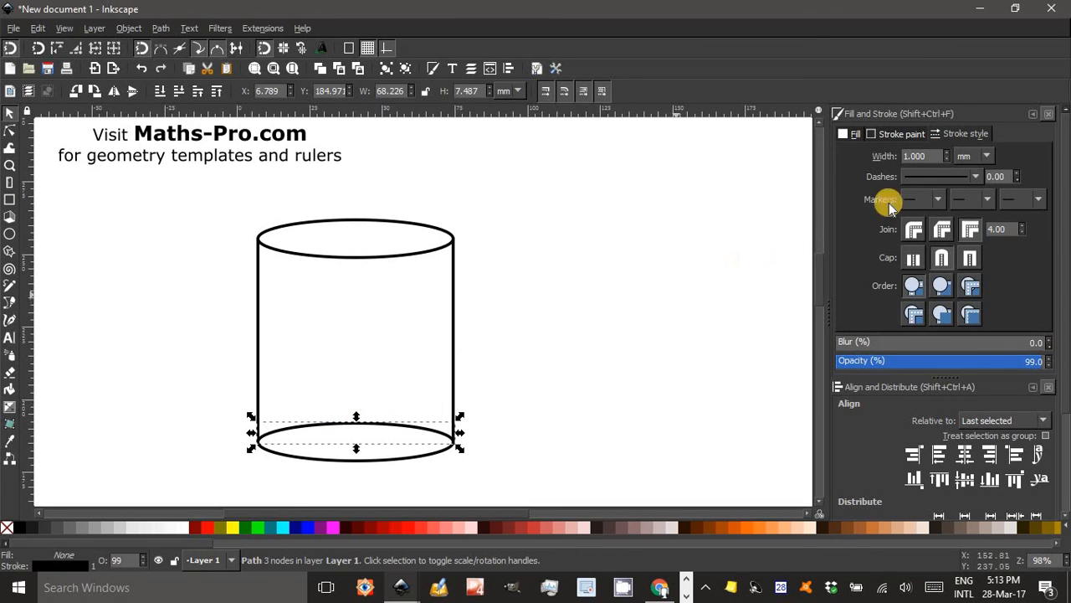
mouse_move(974, 178)
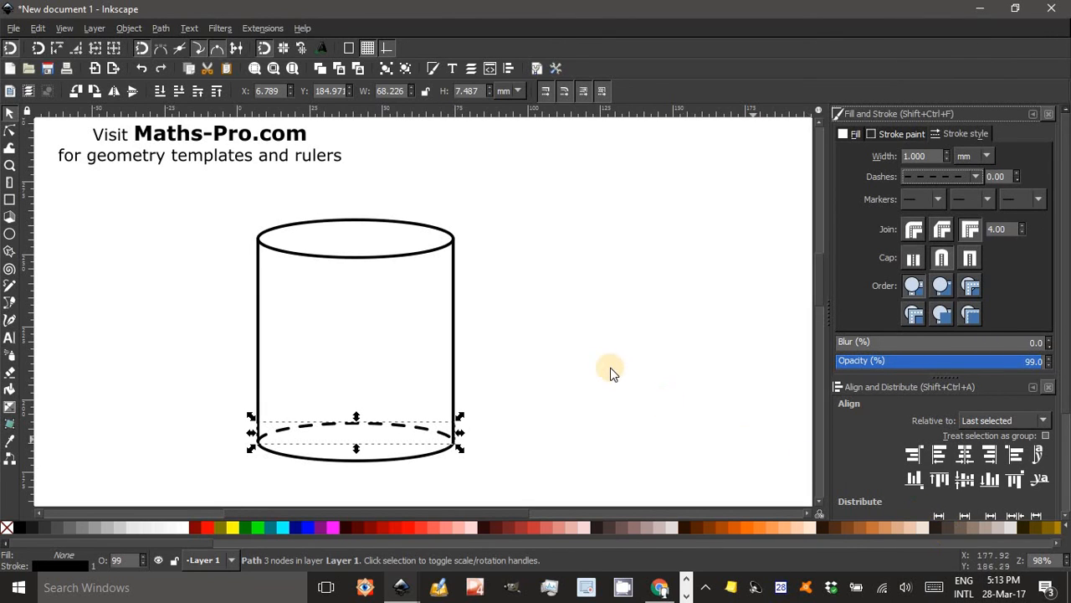
mouse_move(553, 318)
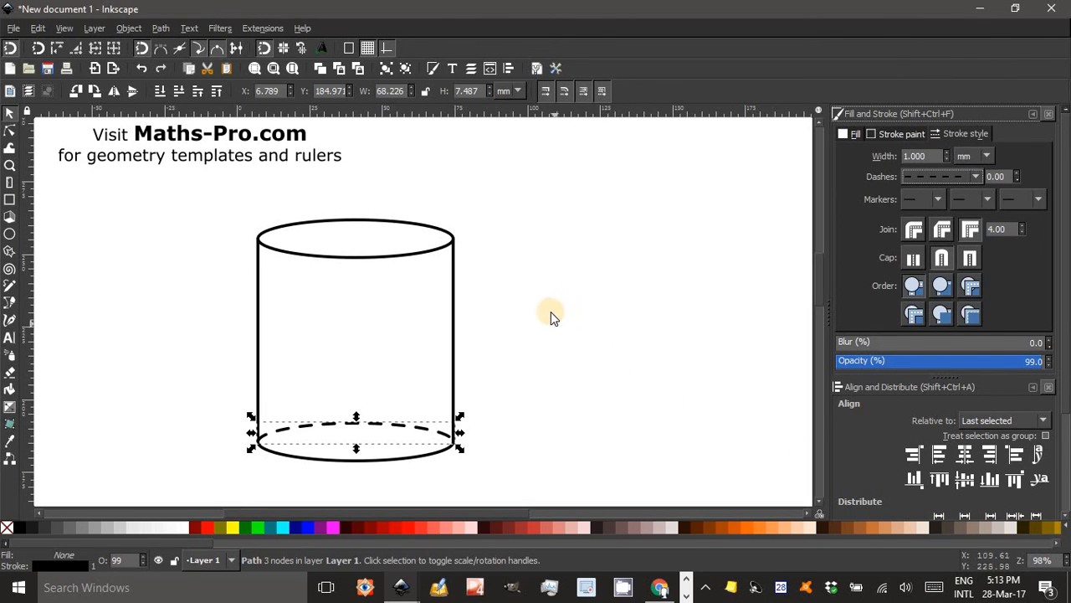
Deselect to reveal the dashed back half of the base ellipse.
click(589, 372)
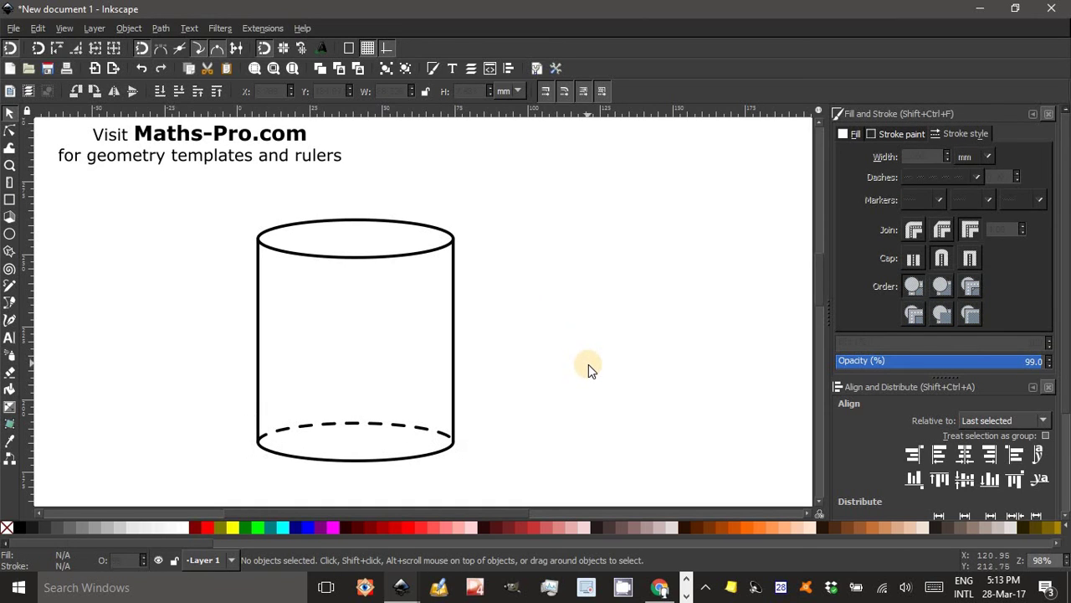
mouse_move(516, 345)
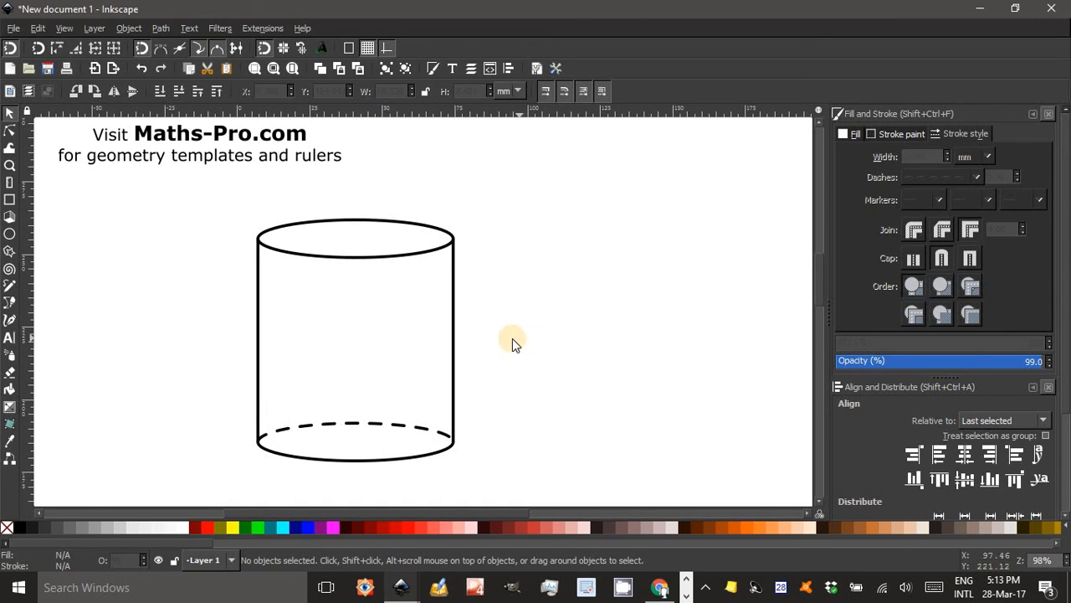
mouse_move(511, 349)
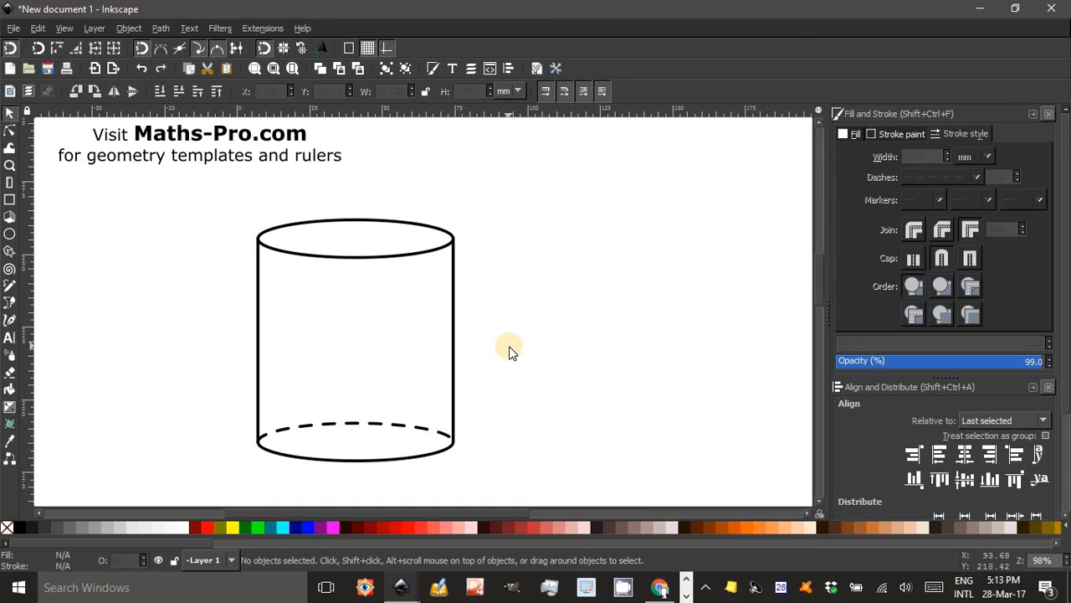
mouse_move(494, 321)
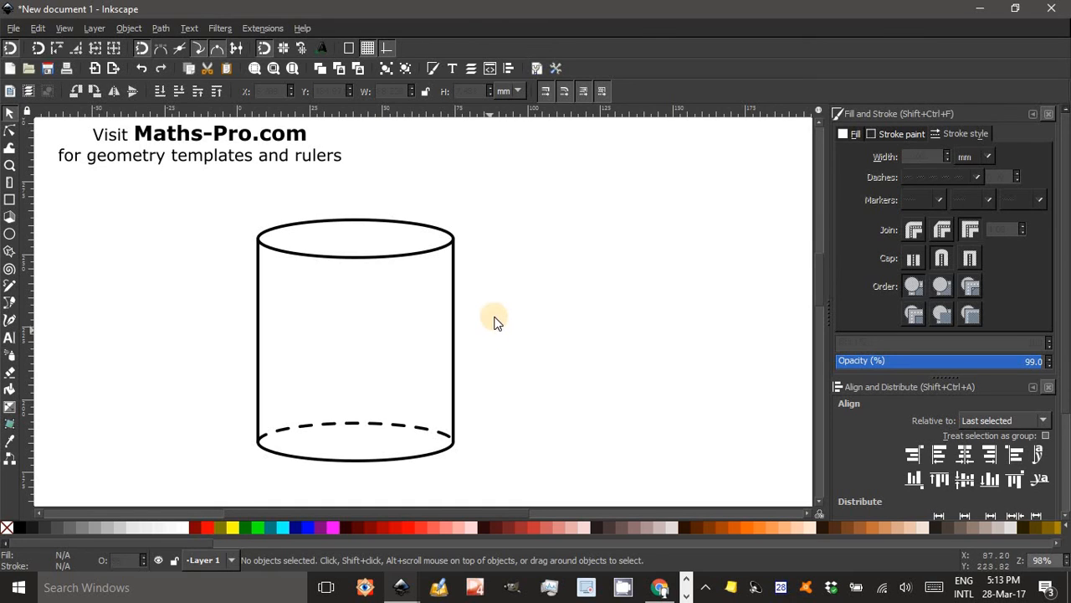
mouse_move(488, 258)
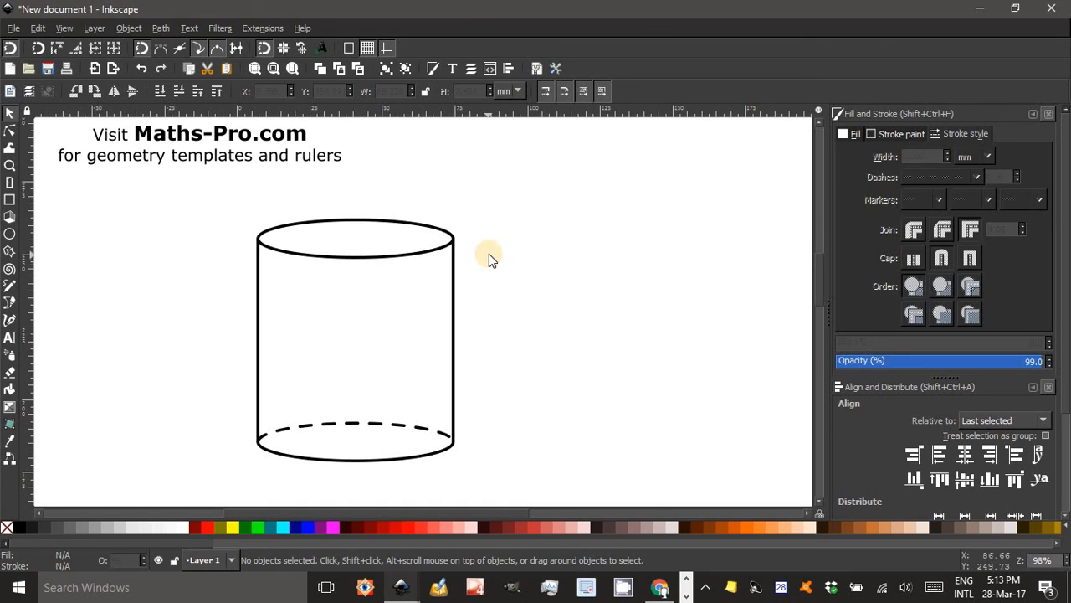
mouse_move(489, 350)
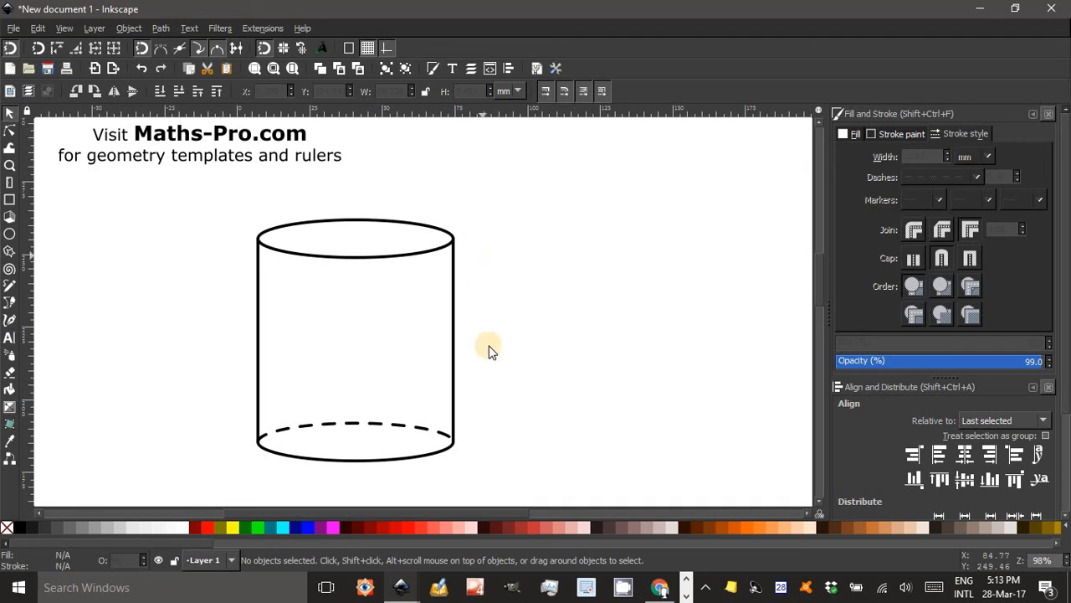
mouse_move(360, 485)
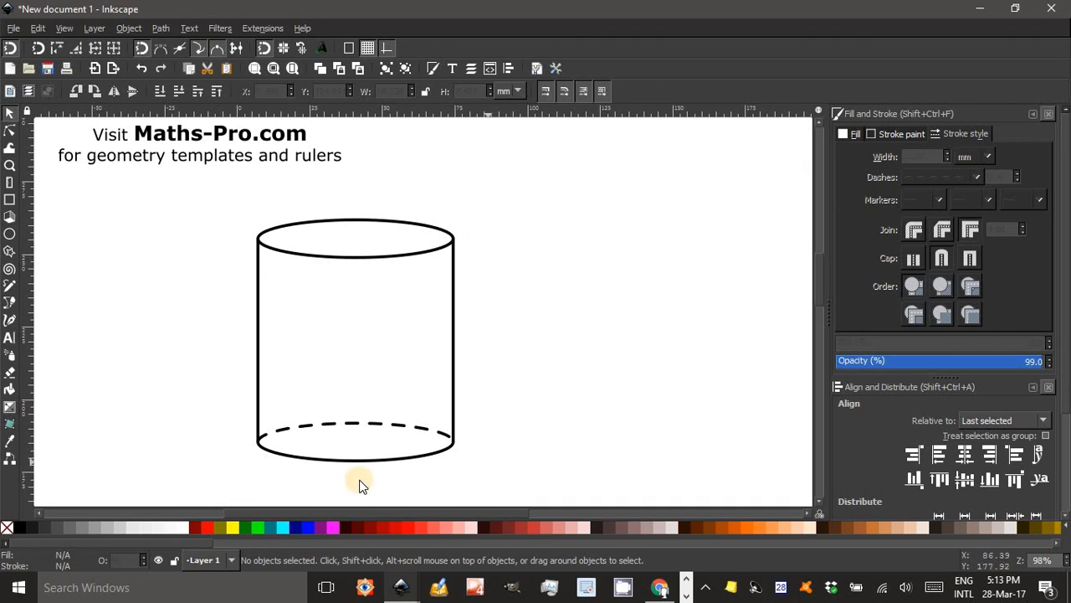
mouse_move(527, 422)
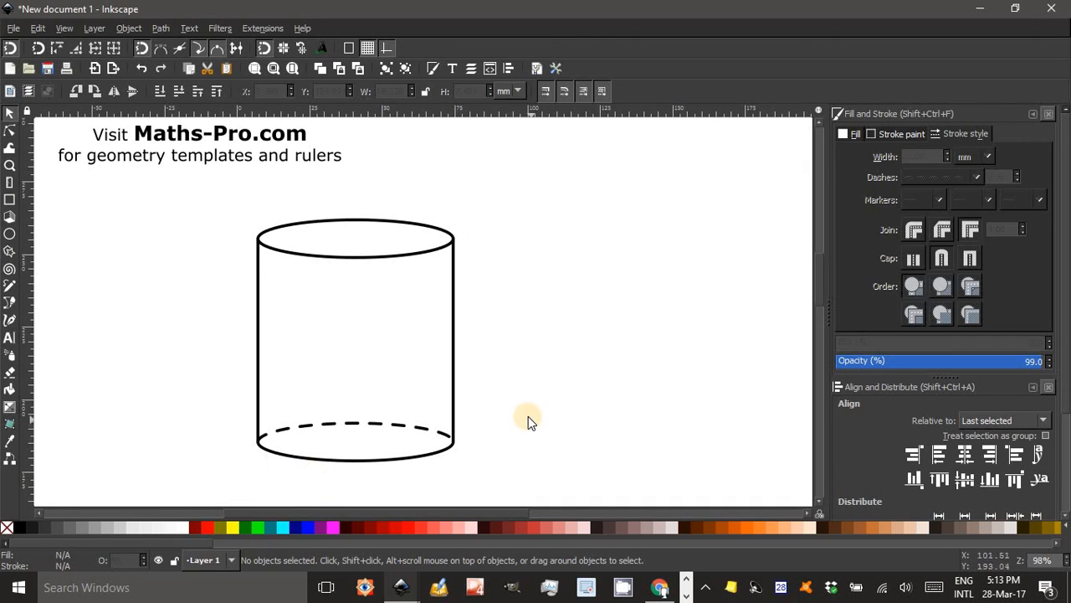